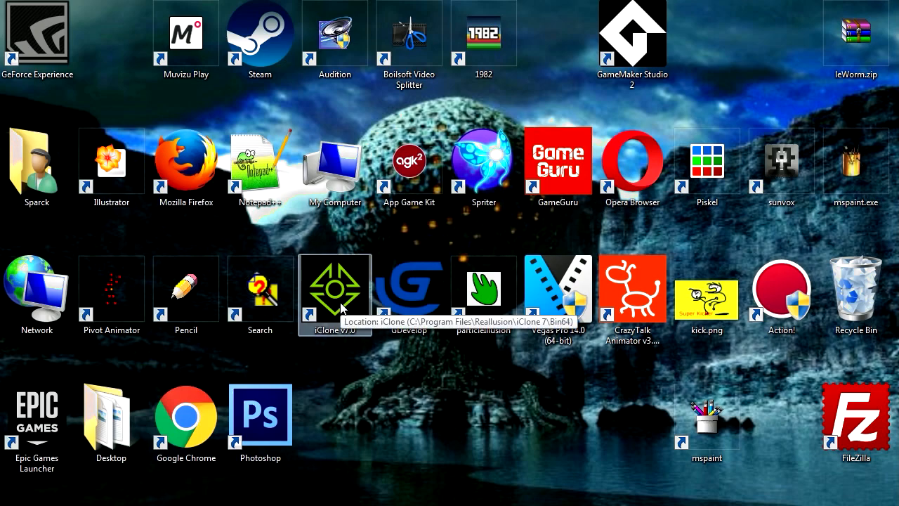
pyautogui.moveTo(344, 304)
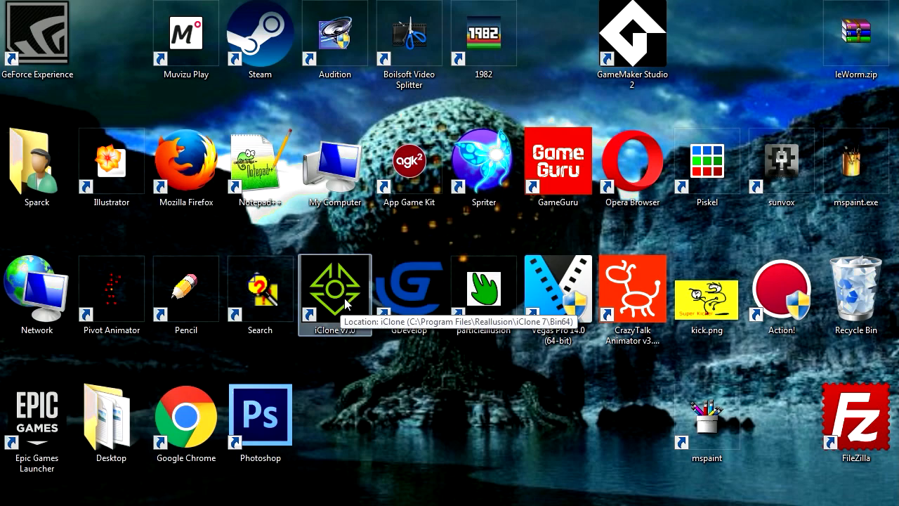
# Step: Launch iClone 7, declining the sign-up offer and closing the welcome screen
pyautogui.doubleClick(335, 288)
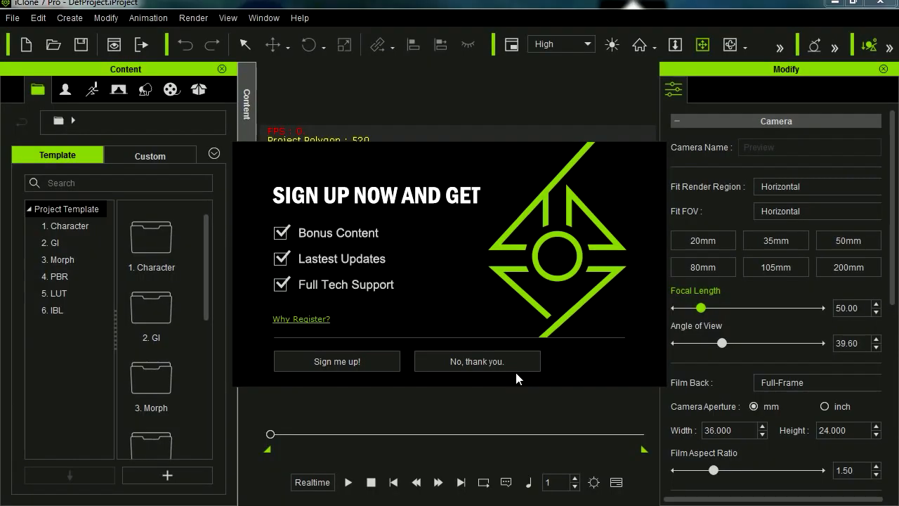
pyautogui.moveTo(380, 273)
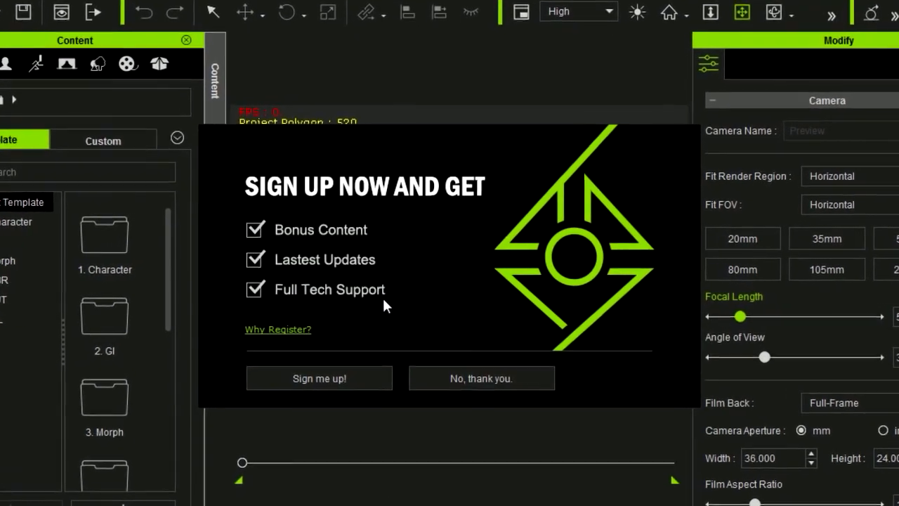
pyautogui.click(482, 378)
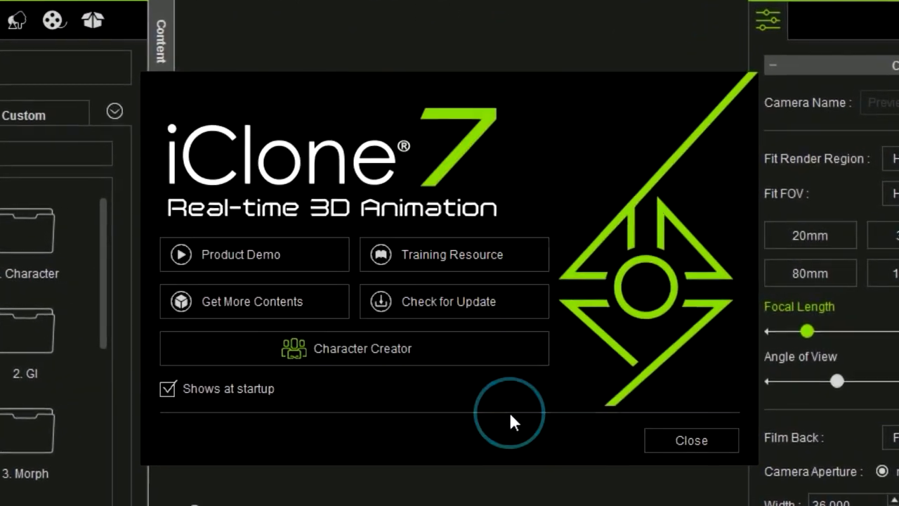
pyautogui.click(691, 440)
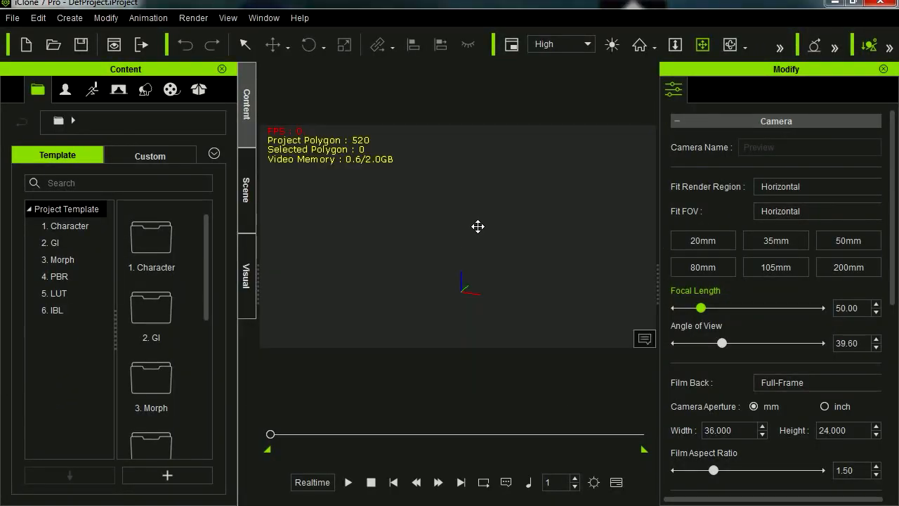
pyautogui.moveTo(421, 277)
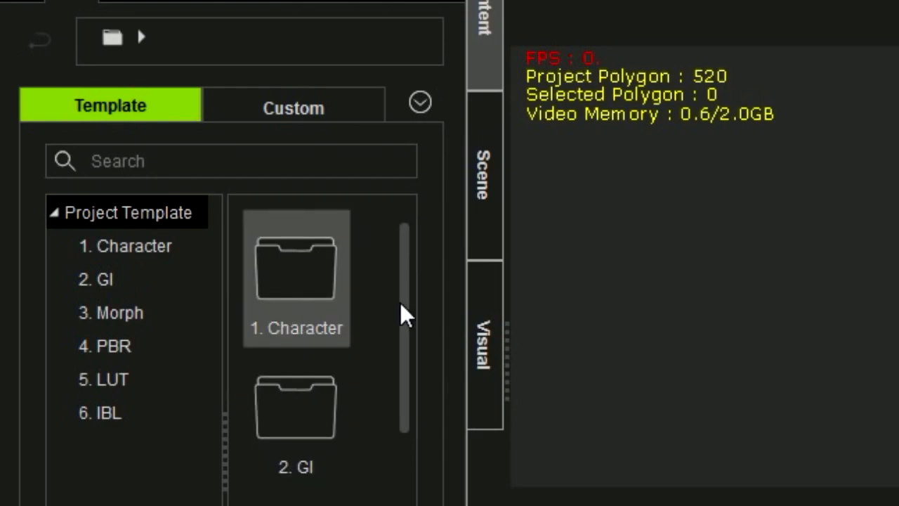
# Step: Browse the Create and Modify menus and show the Primitive Shape options
pyautogui.scroll(-3)
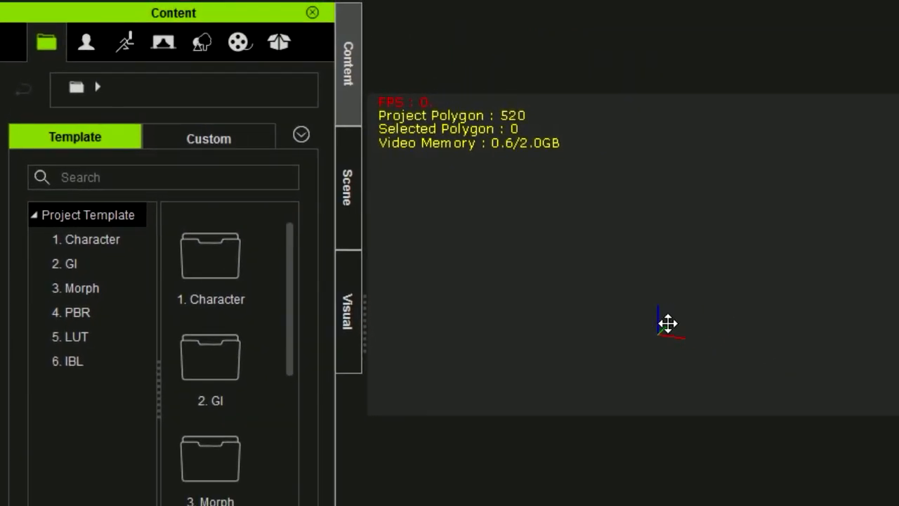
pyautogui.click(140, 38)
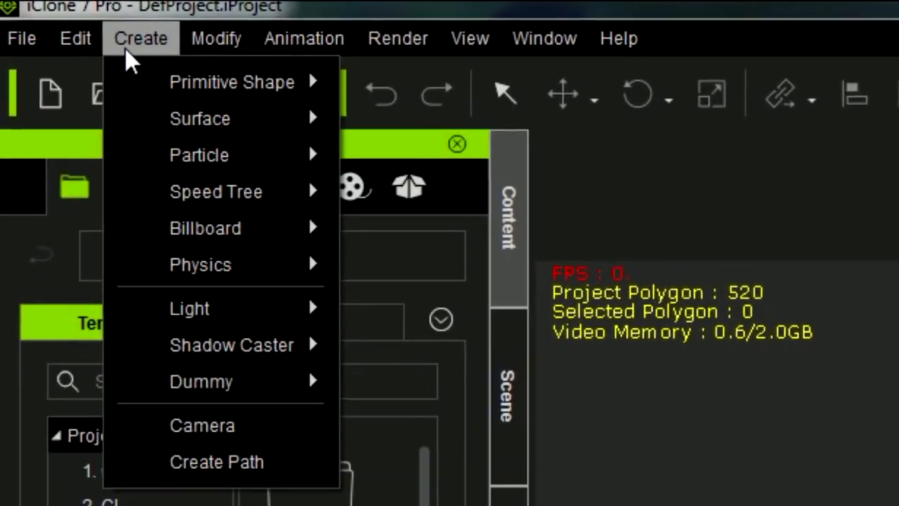
pyautogui.click(162, 42)
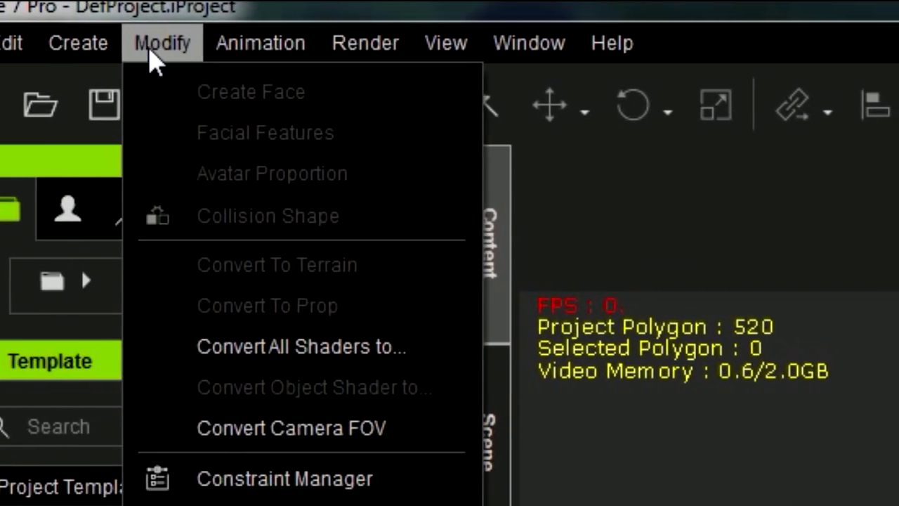
pyautogui.click(285, 43)
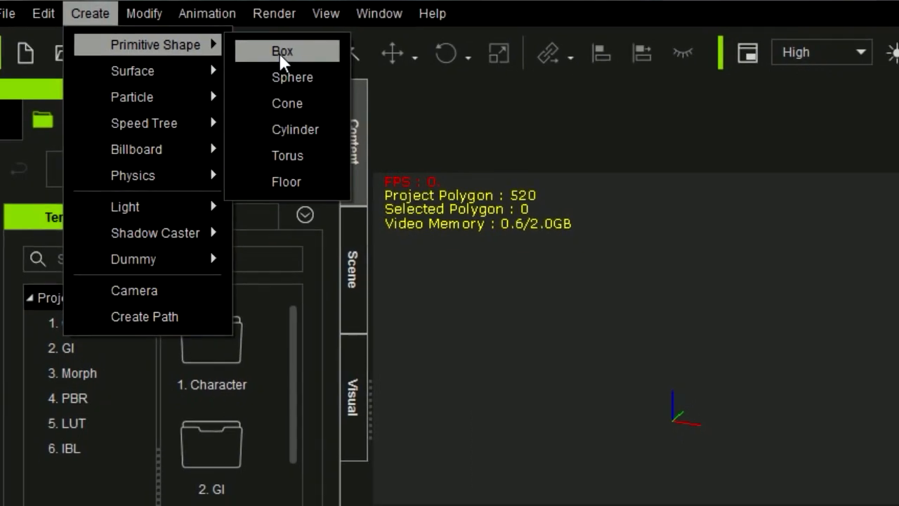
# Step: Add a Box primitive and pan the view to centre it
pyautogui.click(282, 50)
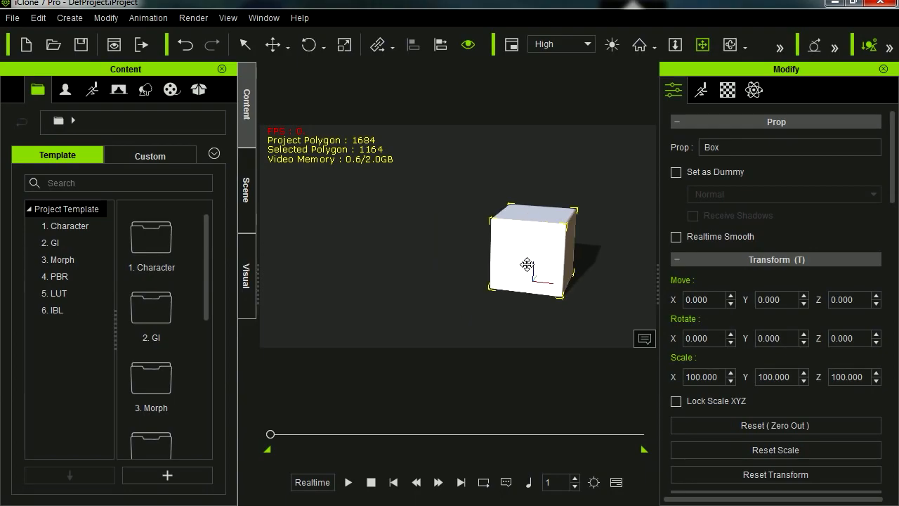
pyautogui.moveTo(526, 265); pyautogui.dragTo(462, 259)
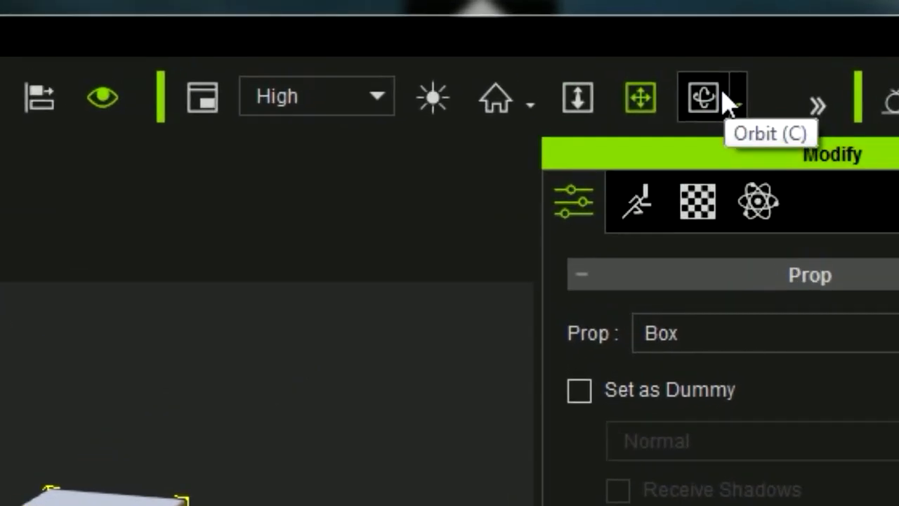
pyautogui.moveTo(576, 97)
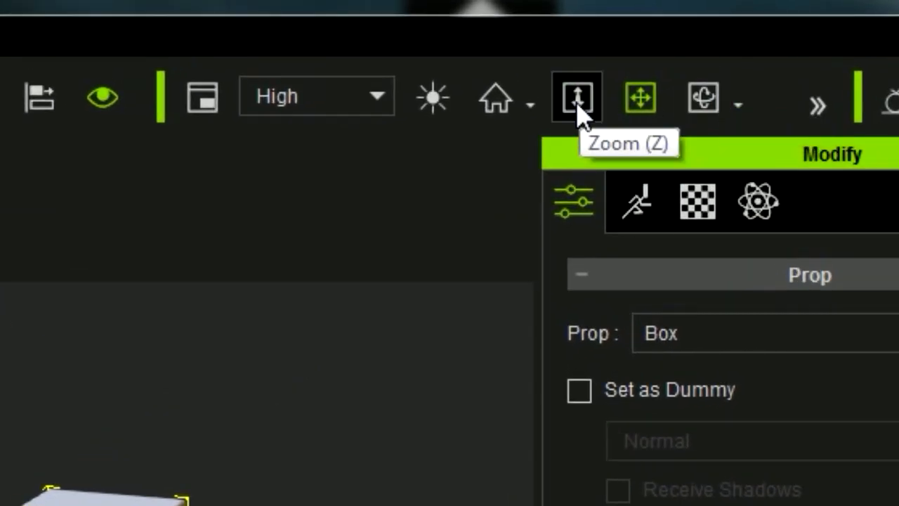
pyautogui.moveTo(703, 98)
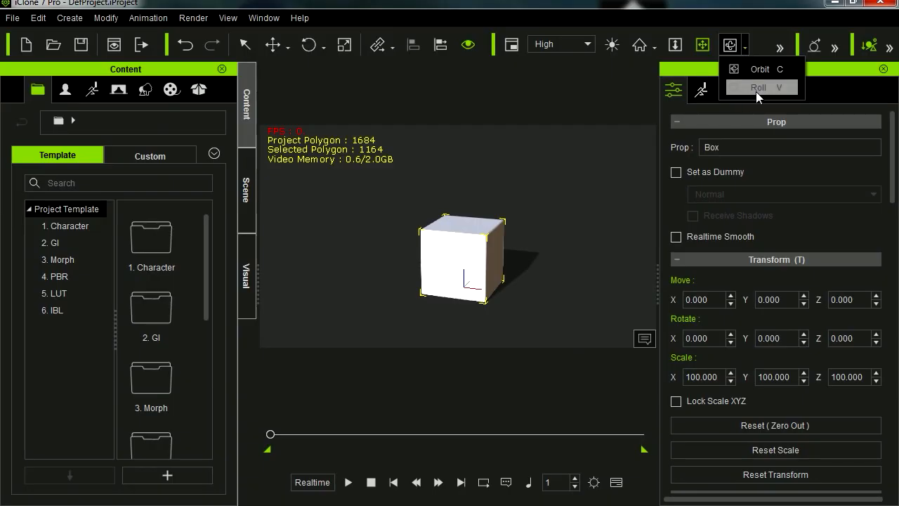
pyautogui.moveTo(758, 69)
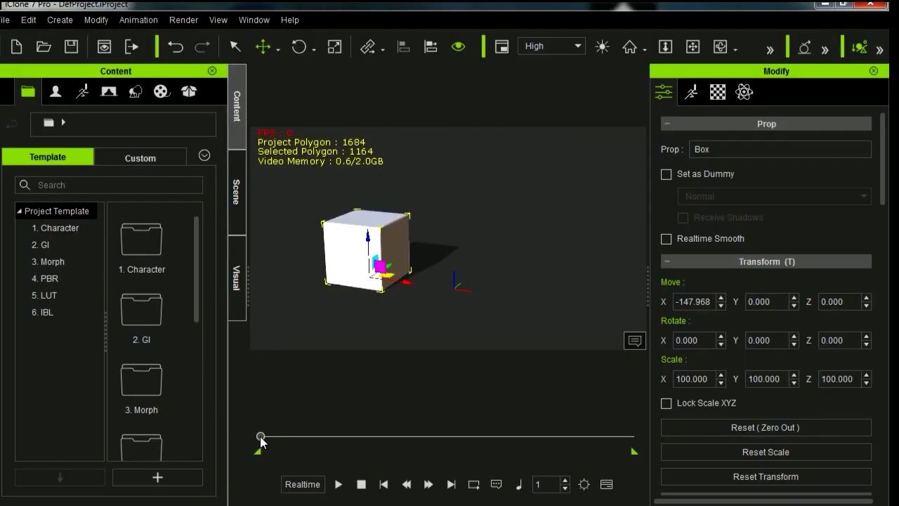
# Step: Move the box further left along X and show its keys in the timeline
pyautogui.moveTo(260, 437); pyautogui.dragTo(439, 437)
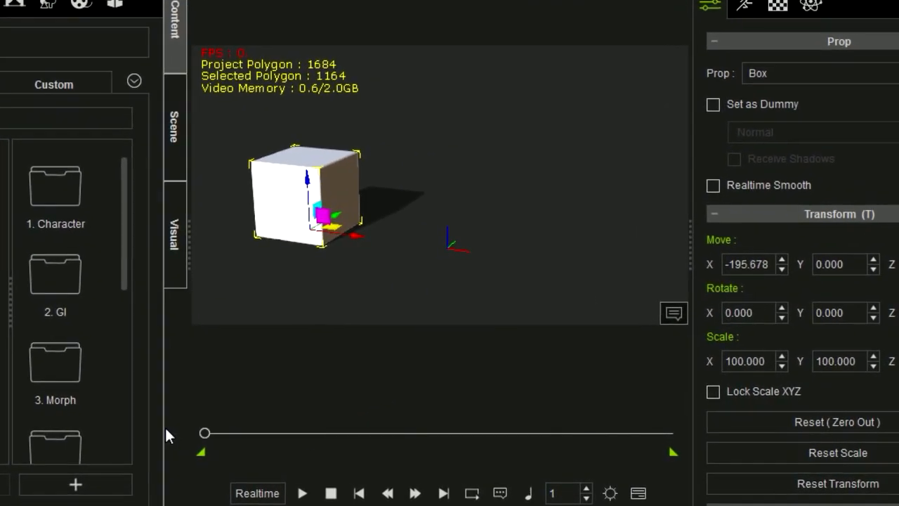
pyautogui.click(302, 493)
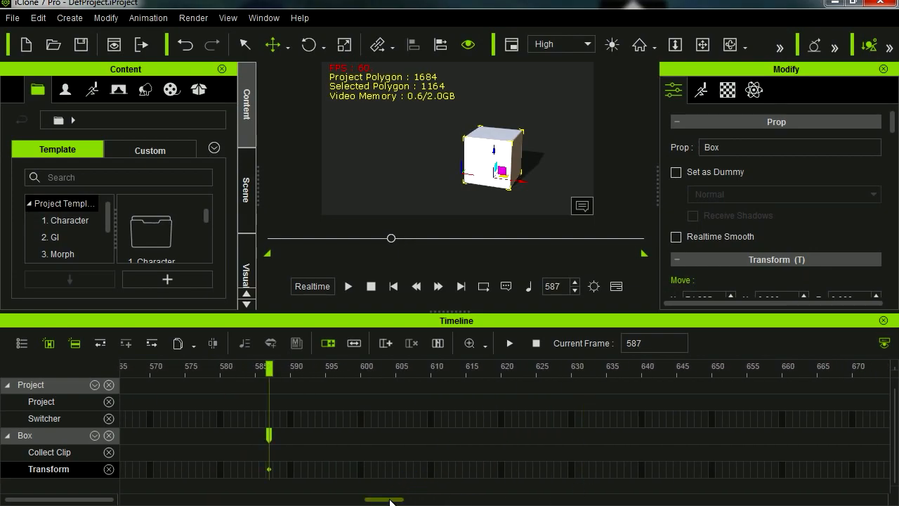
pyautogui.click(264, 18)
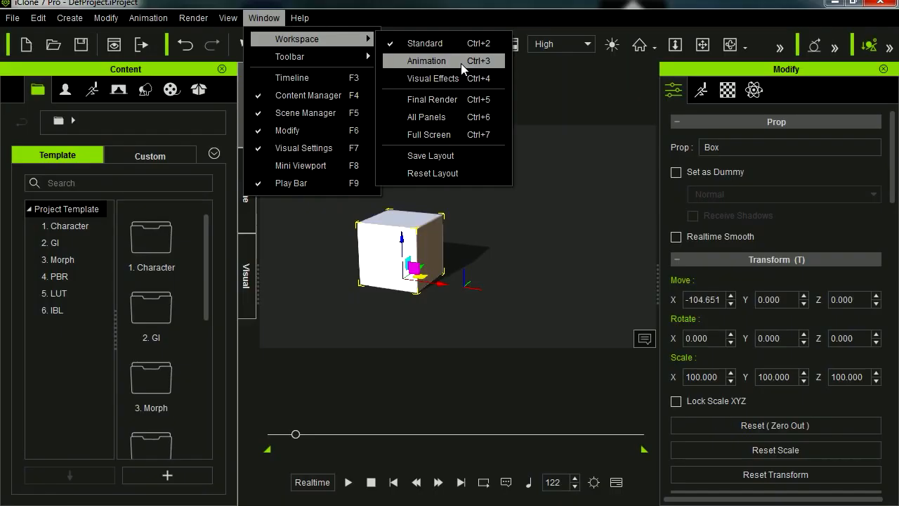
# Step: Use the Animation workspace, select Rotate, then play and pause the box animation
pyautogui.click(426, 61)
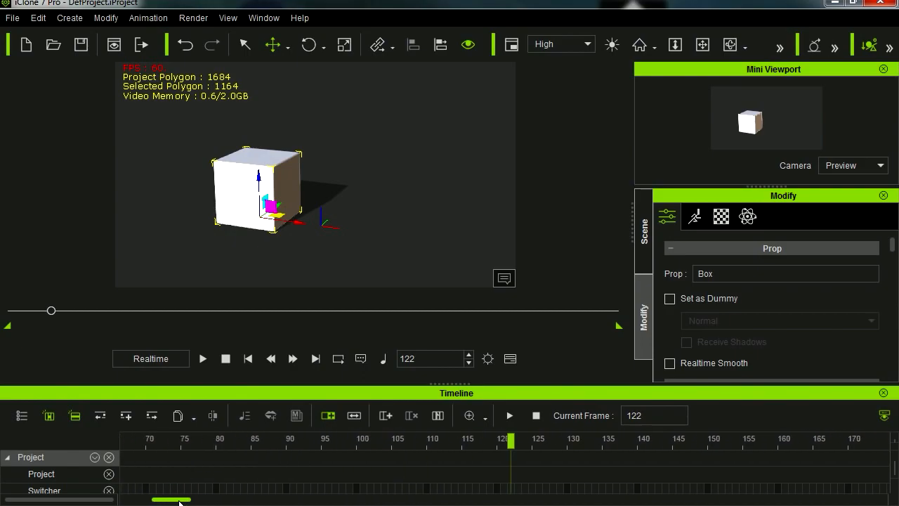
pyautogui.click(248, 359)
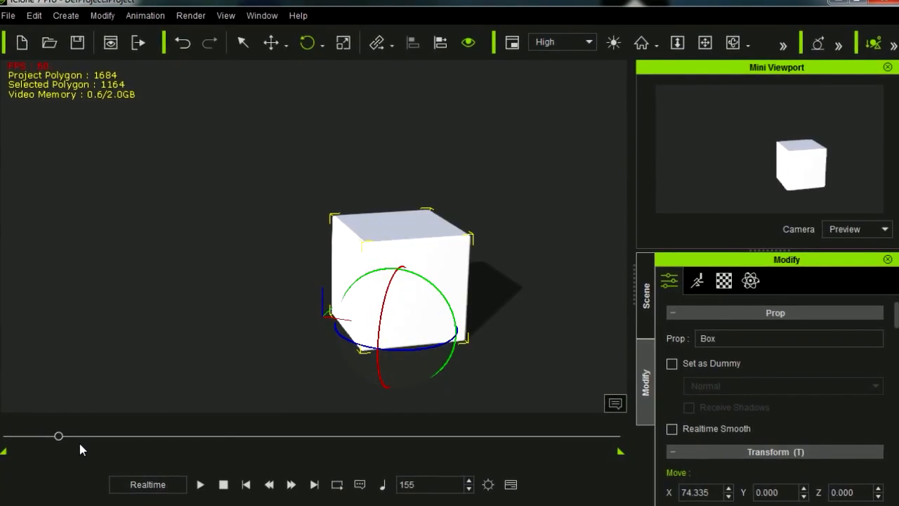
pyautogui.click(200, 484)
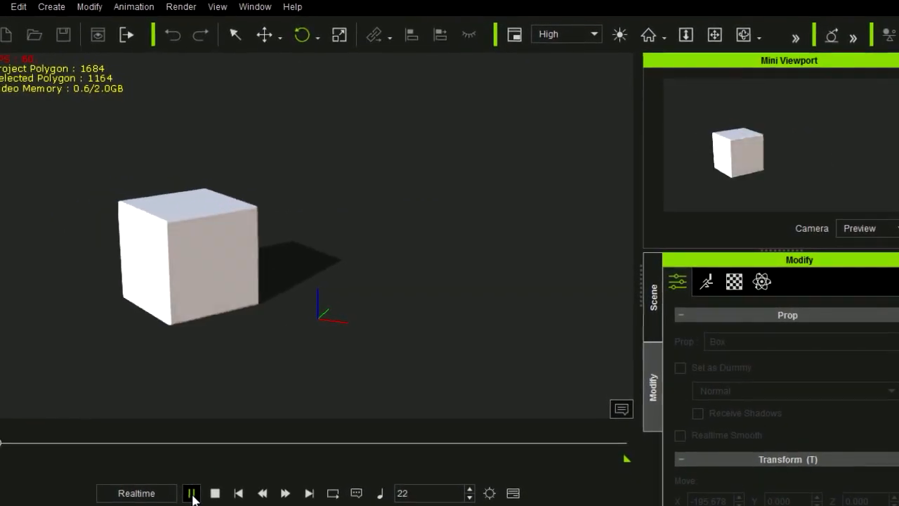
pyautogui.click(192, 493)
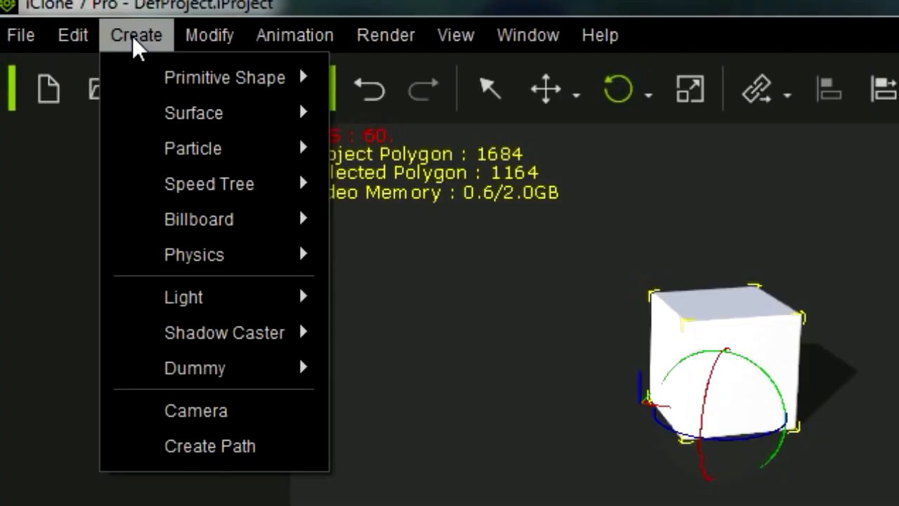
# Step: Add a camera, key its moves in closer, and play the camera animation
pyautogui.click(249, 422)
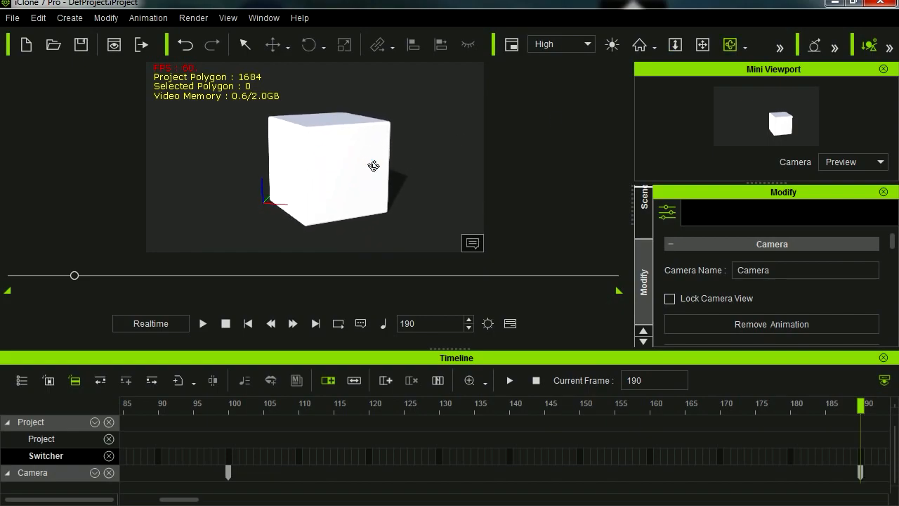
pyautogui.click(228, 404)
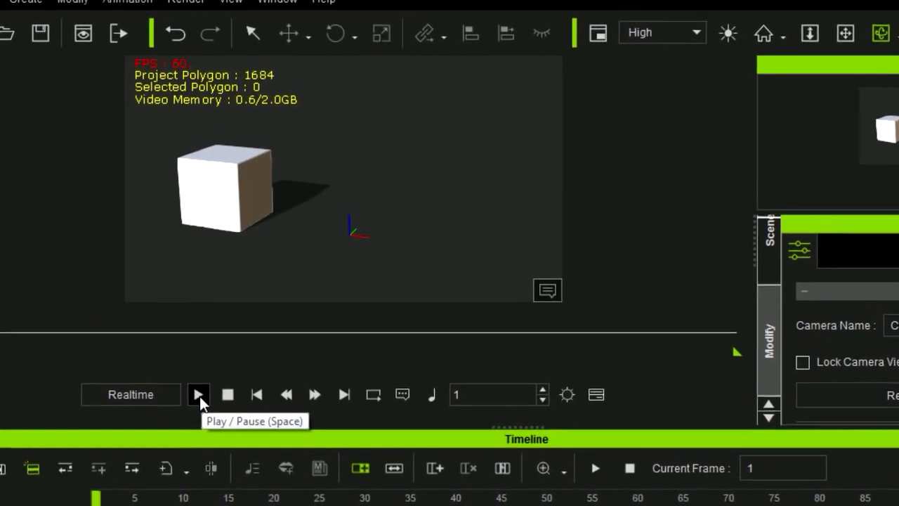
pyautogui.click(198, 394)
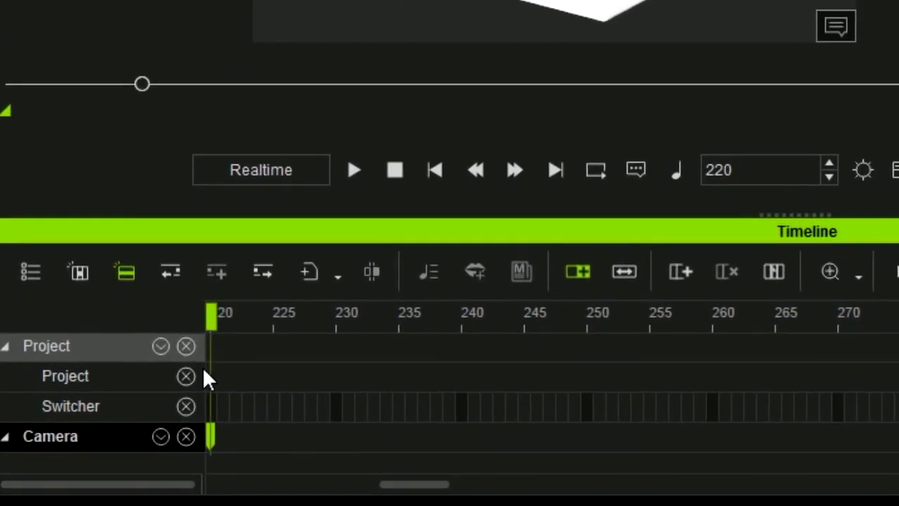
pyautogui.click(450, 316)
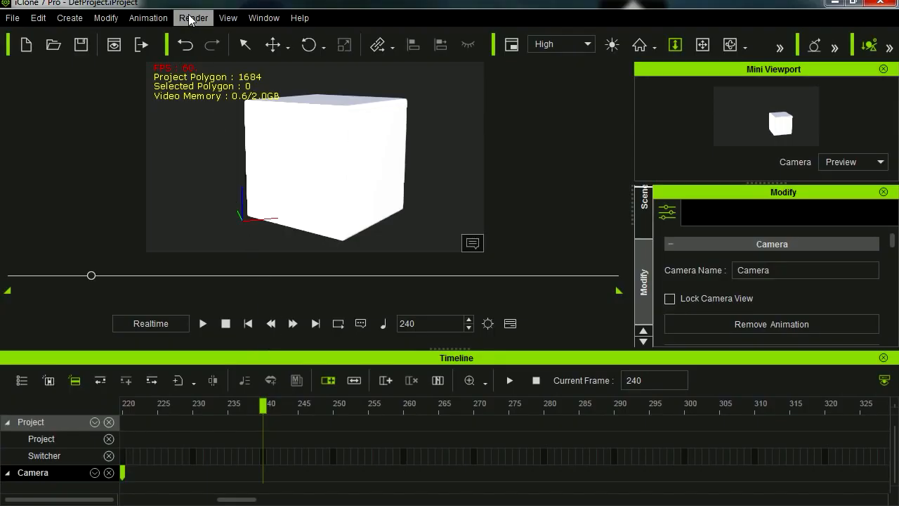
# Step: Export frames 1–240 as MP4 named 'test' and open the finished video
pyautogui.click(194, 18)
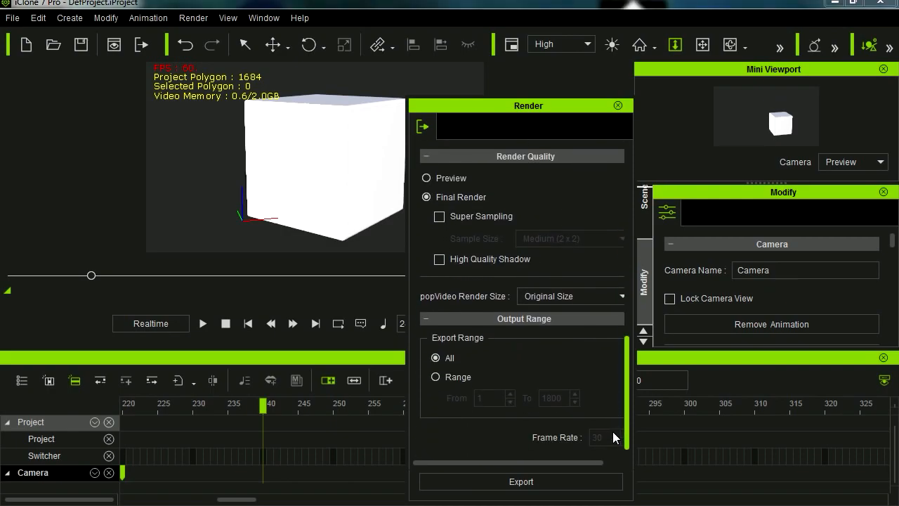
pyautogui.click(435, 376)
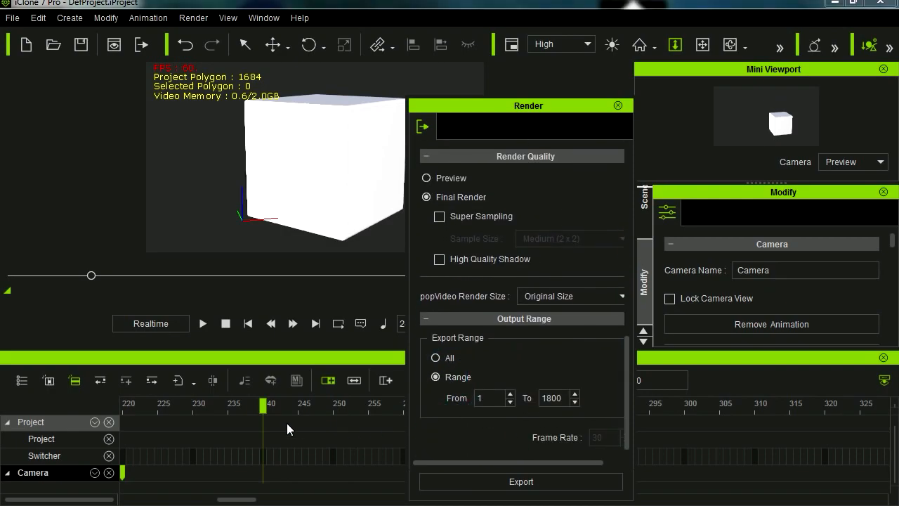
pyautogui.tripleClick(551, 398)
pyautogui.write('240')
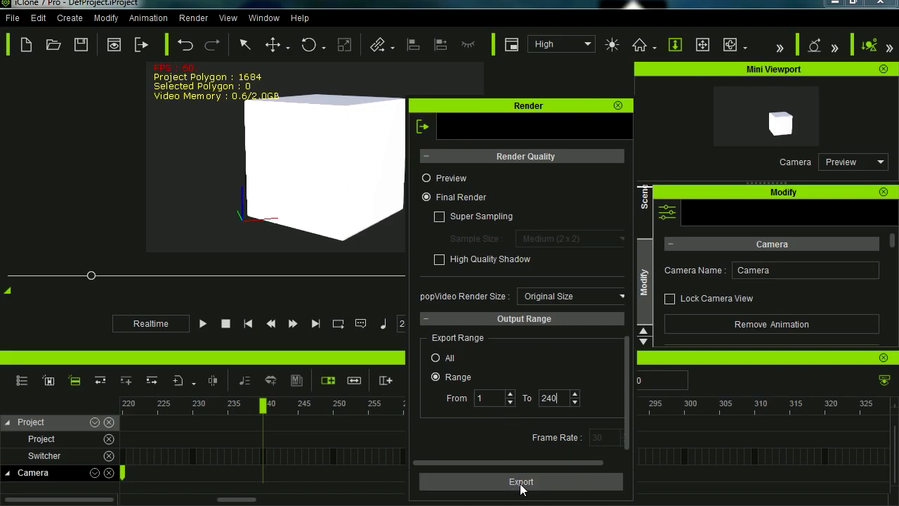
pyautogui.click(521, 481)
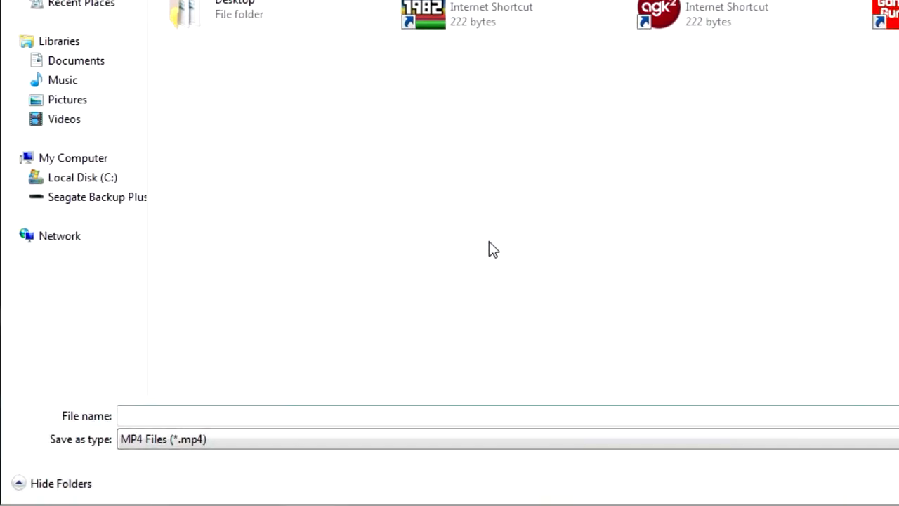
pyautogui.write('test')
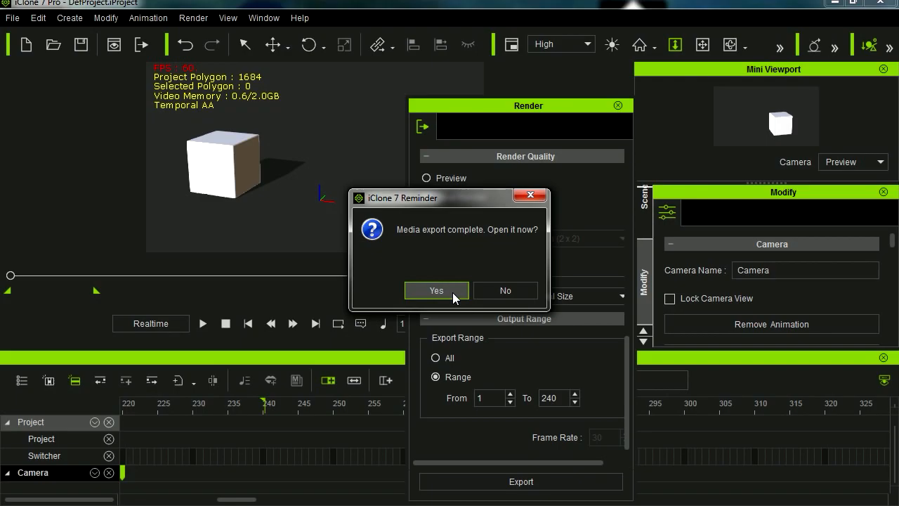
pyautogui.click(436, 290)
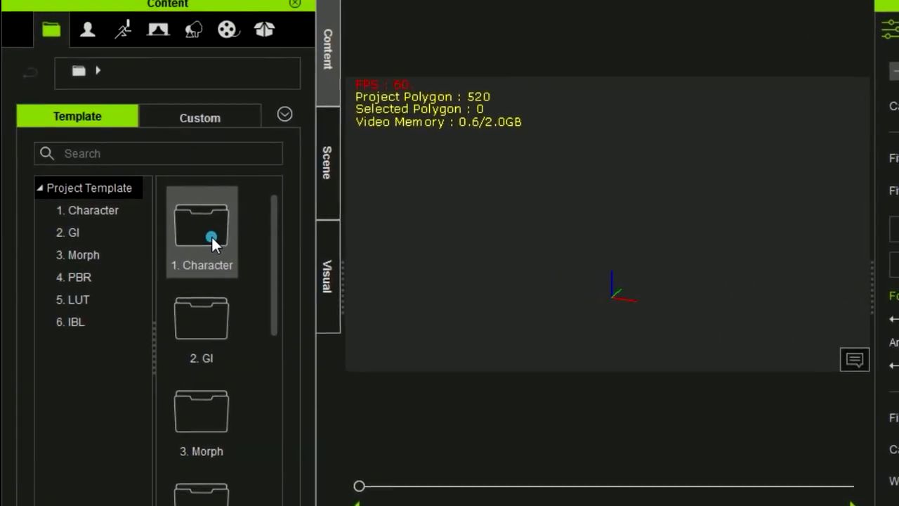
# Step: Load the Facial Demo from Character project templates and pull the view back
pyautogui.doubleClick(201, 224)
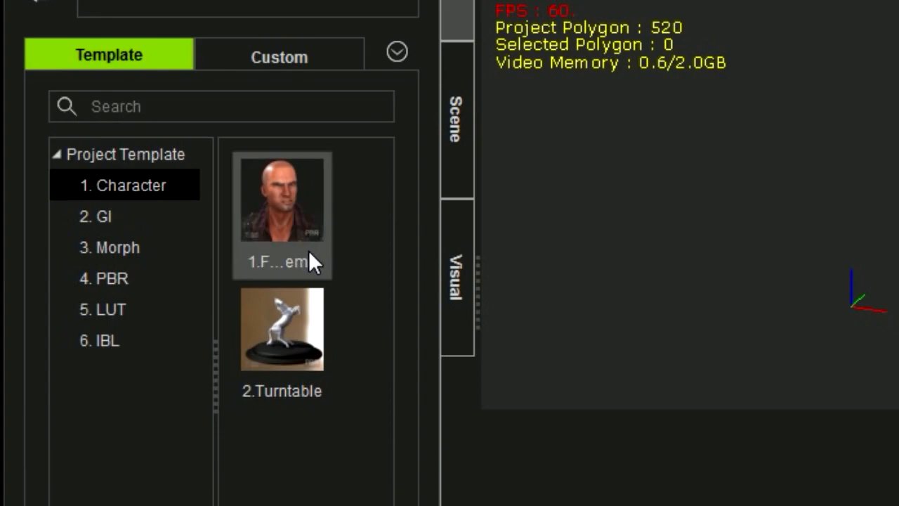
pyautogui.moveTo(316, 264)
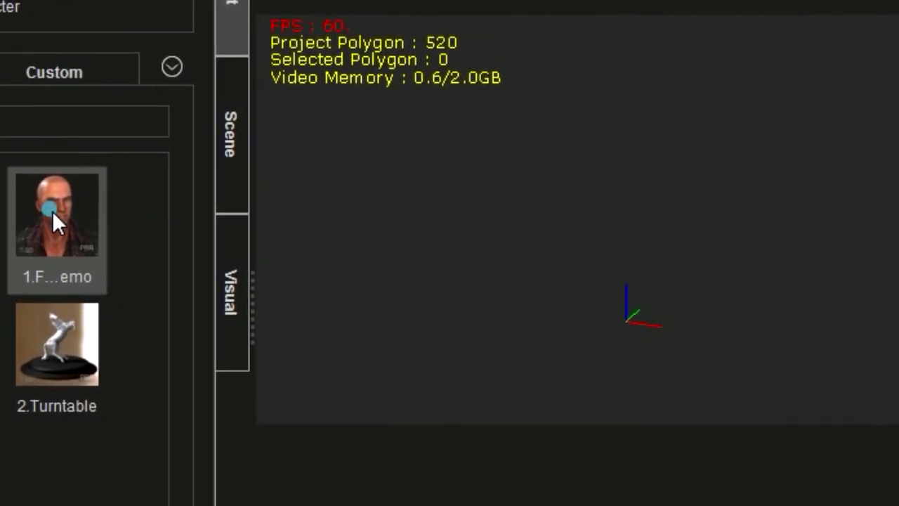
pyautogui.doubleClick(57, 212)
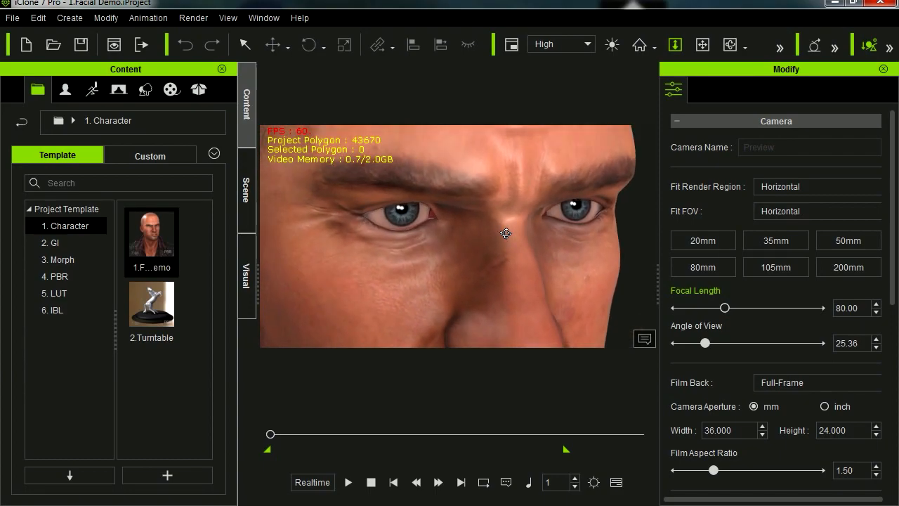
pyautogui.moveTo(506, 233); pyautogui.dragTo(483, 234)
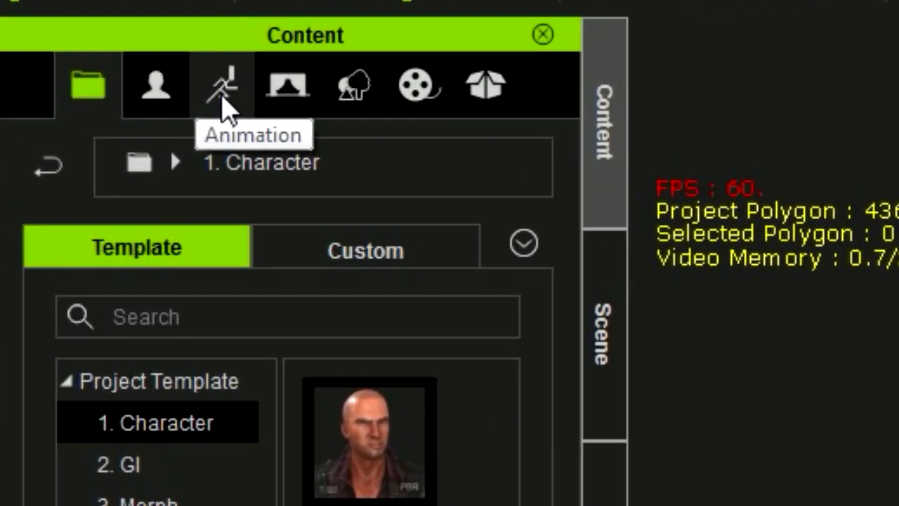
# Step: Expand Animation > Motion poses to apply the standing hand-on-waist male pose
pyautogui.click(222, 84)
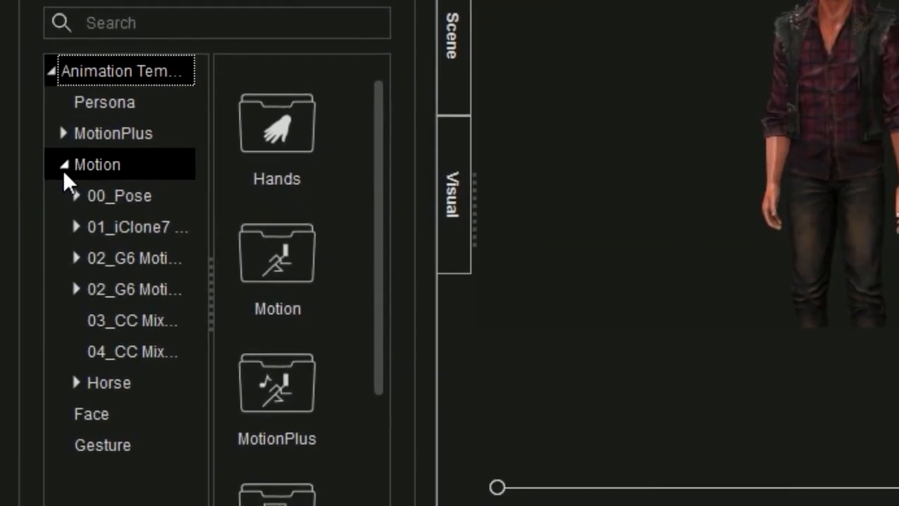
pyautogui.click(76, 195)
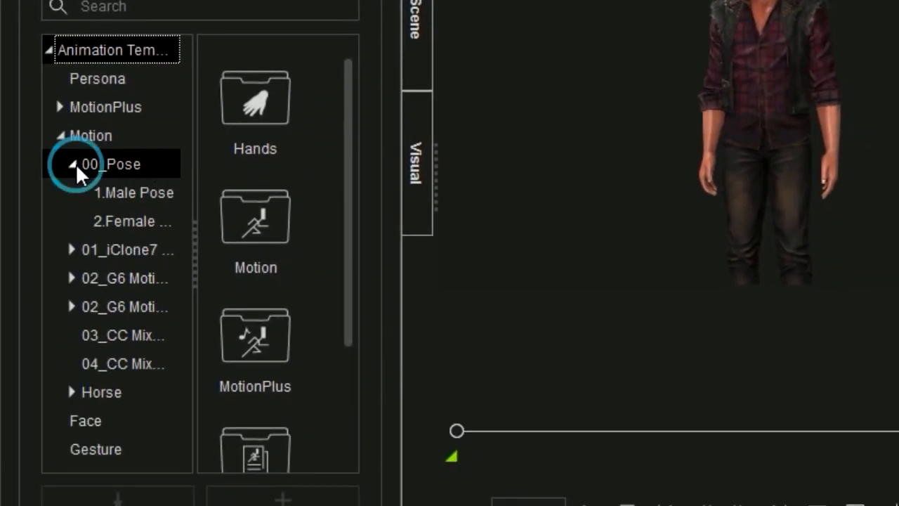
pyautogui.click(133, 193)
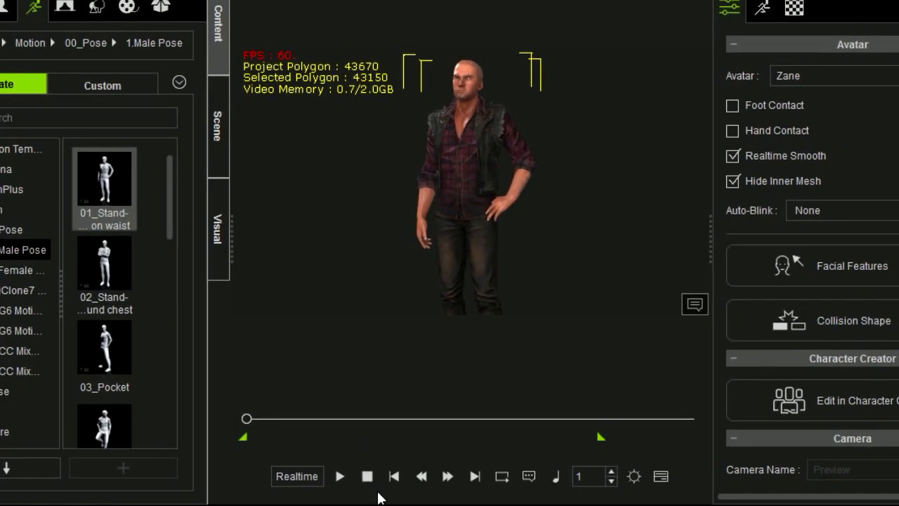
# Step: Play the posed character animation, then stop and reset to frame 1
pyautogui.click(339, 476)
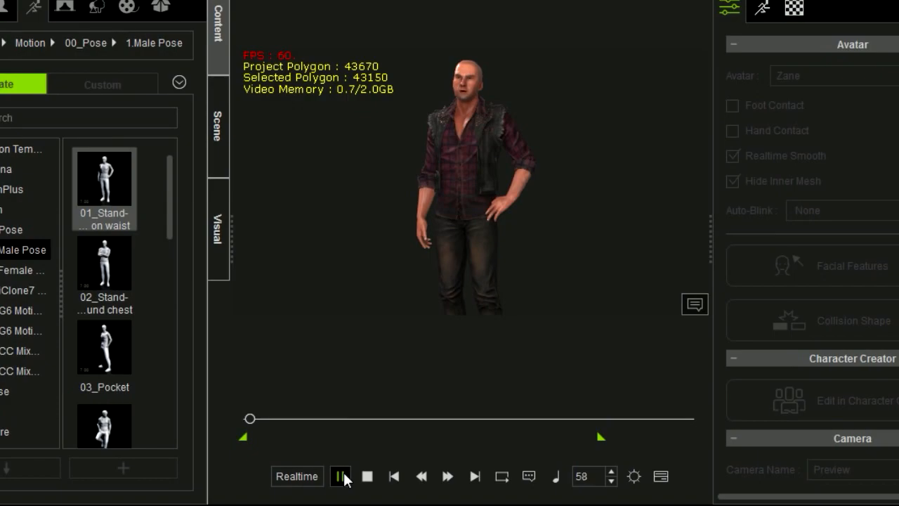
pyautogui.click(366, 476)
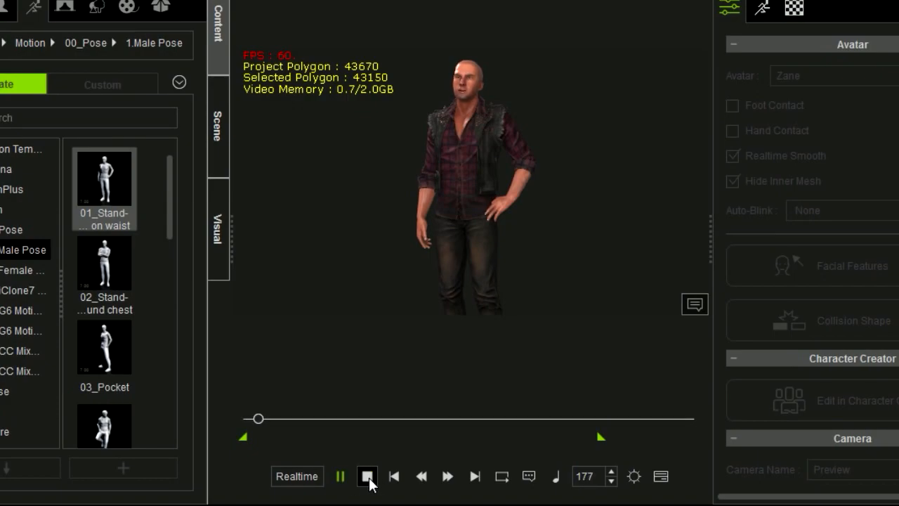
pyautogui.click(367, 477)
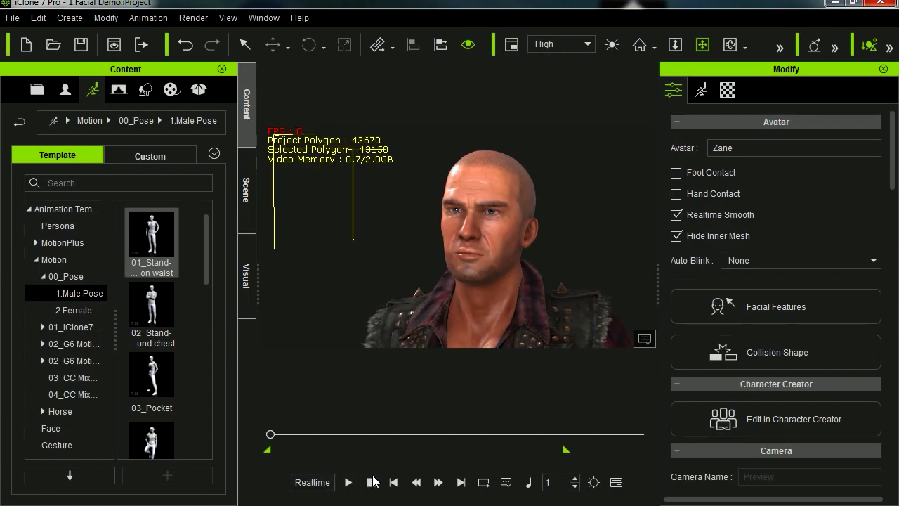
pyautogui.click(348, 484)
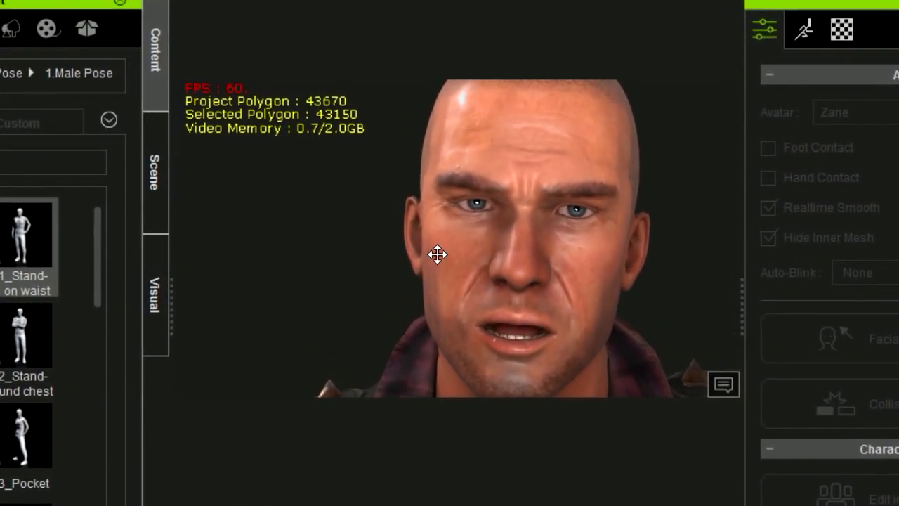
pyautogui.moveTo(438, 255); pyautogui.dragTo(571, 282)
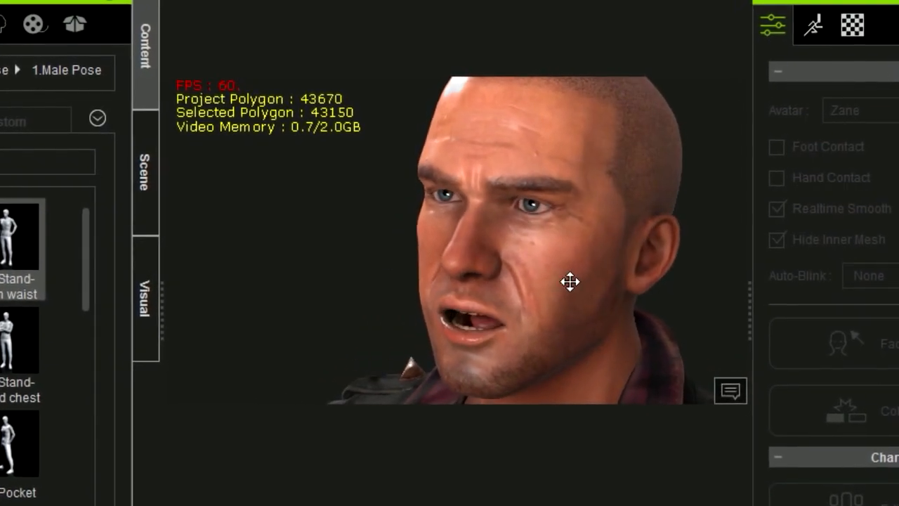
pyautogui.moveTo(571, 281); pyautogui.dragTo(467, 223)
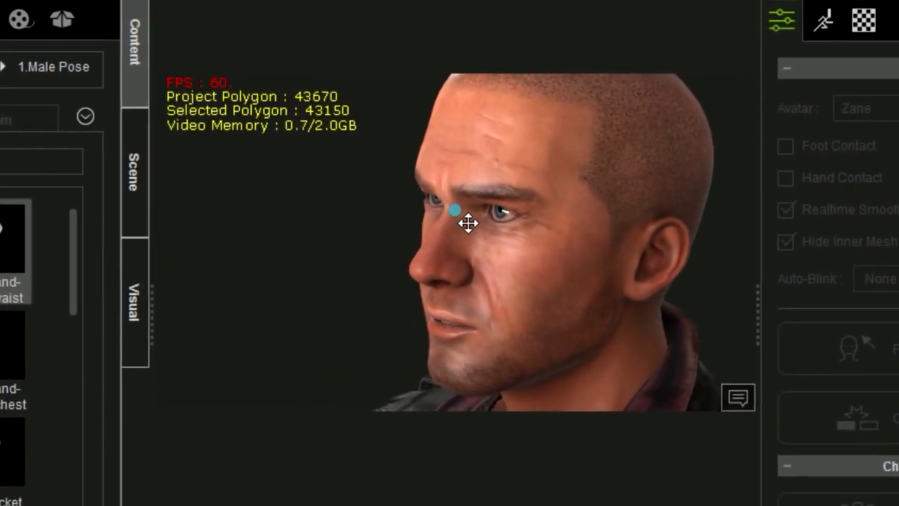
pyautogui.moveTo(455, 209); pyautogui.dragTo(477, 285)
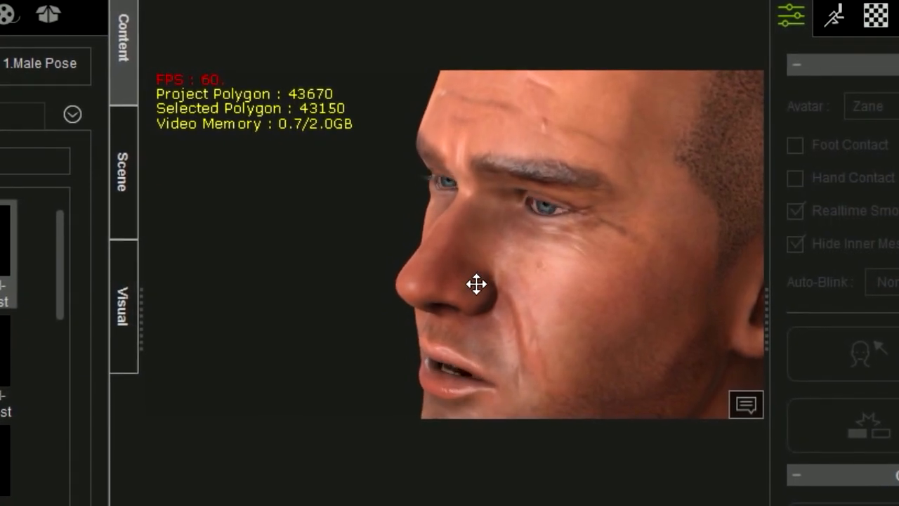
pyautogui.moveTo(477, 284); pyautogui.dragTo(709, 262)
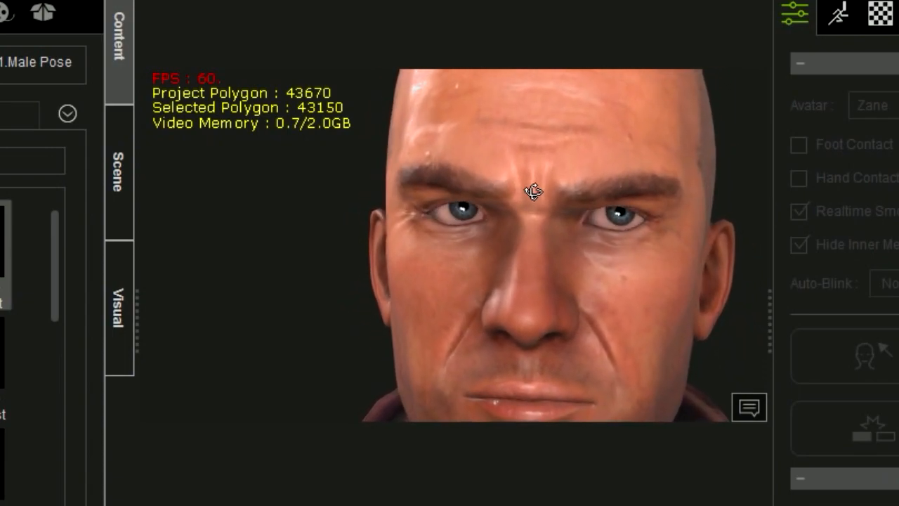
pyautogui.moveTo(527, 193); pyautogui.dragTo(299, 185)
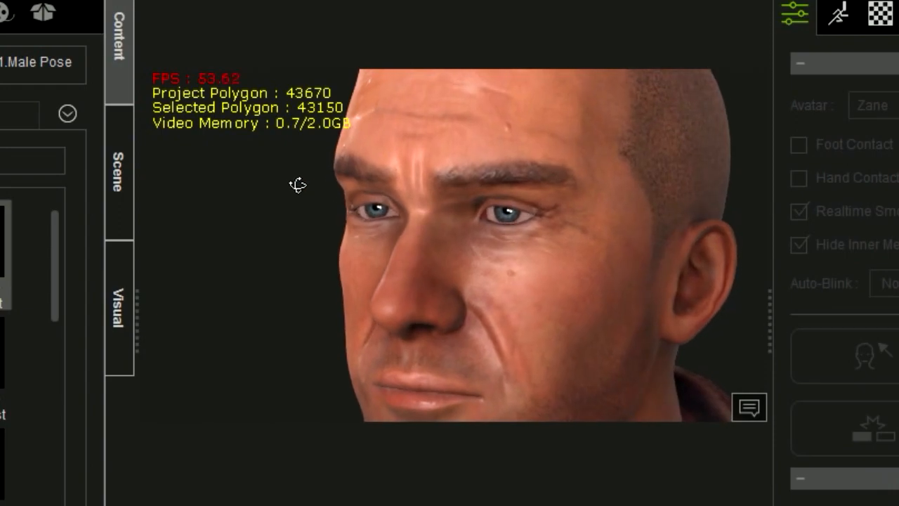
pyautogui.moveTo(299, 186); pyautogui.dragTo(674, 214)
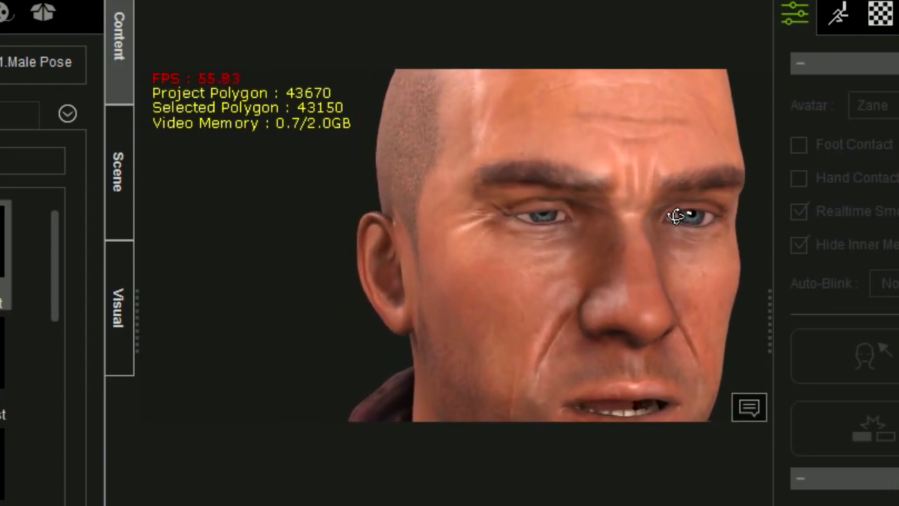
pyautogui.moveTo(678, 218); pyautogui.dragTo(489, 216)
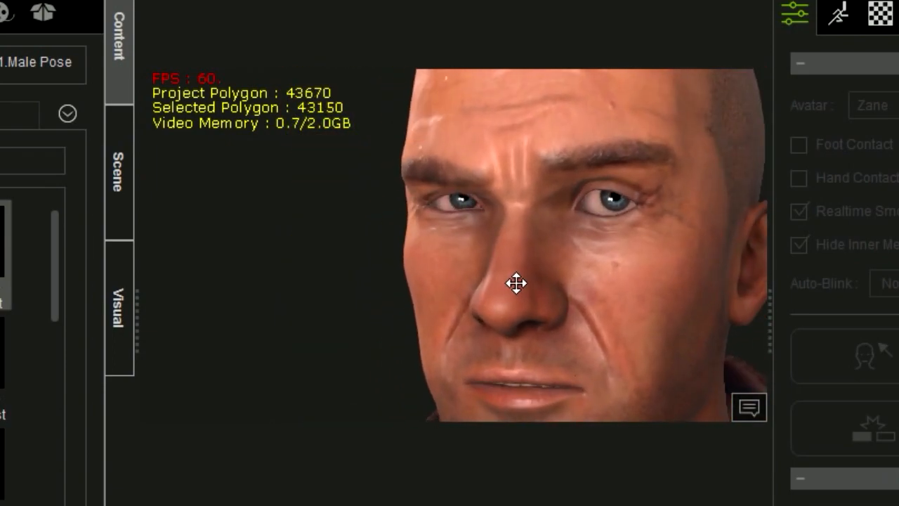
pyautogui.moveTo(516, 284); pyautogui.dragTo(762, 316)
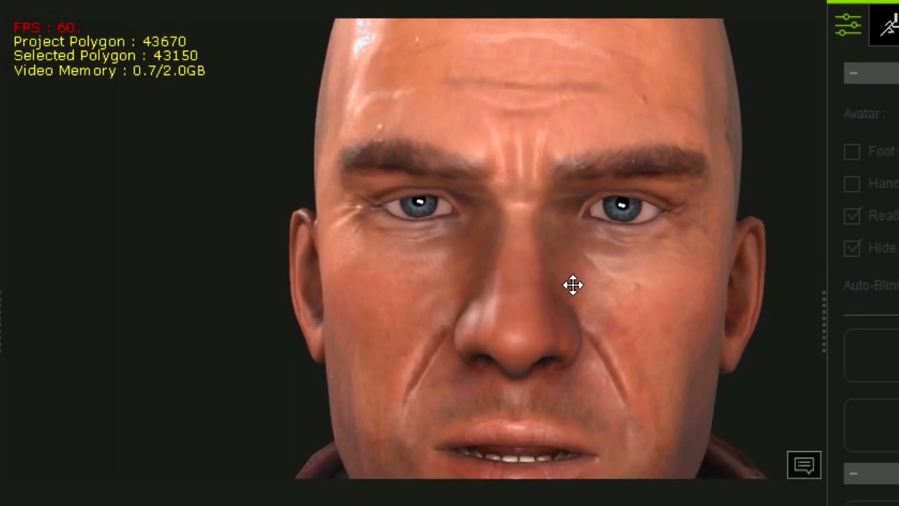
pyautogui.moveTo(574, 284); pyautogui.dragTo(548, 358)
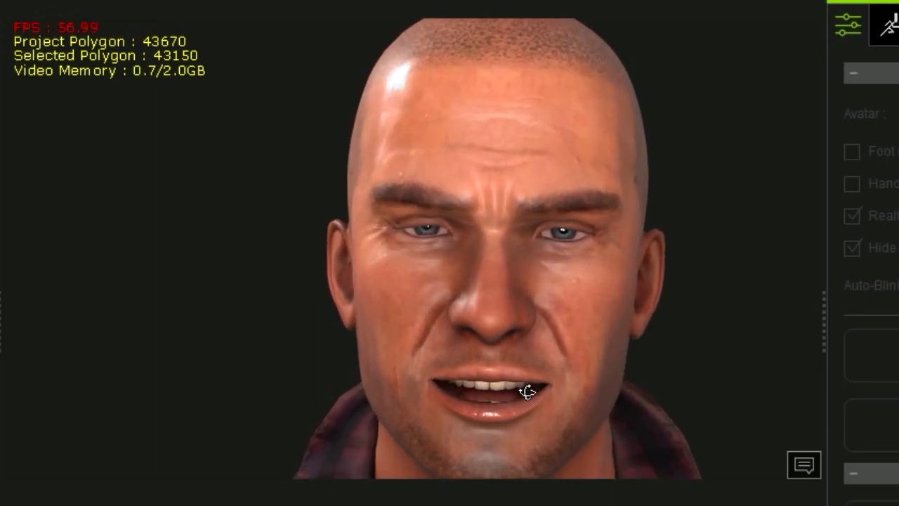
pyautogui.moveTo(527, 392); pyautogui.dragTo(242, 373)
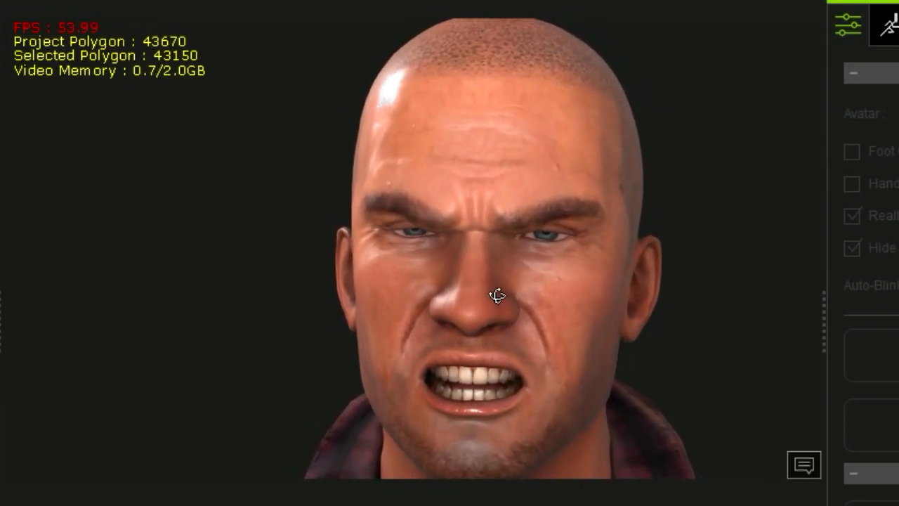
pyautogui.moveTo(495, 295); pyautogui.dragTo(290, 237)
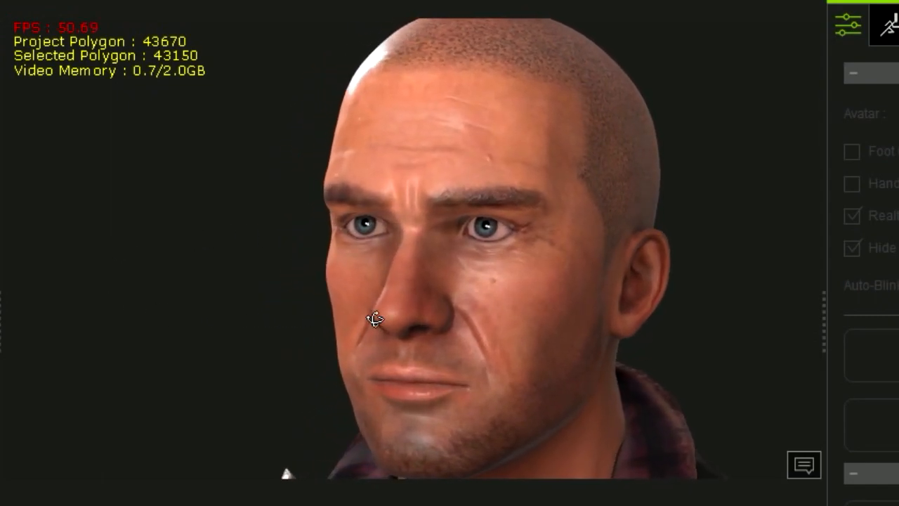
pyautogui.moveTo(372, 319); pyautogui.dragTo(461, 274)
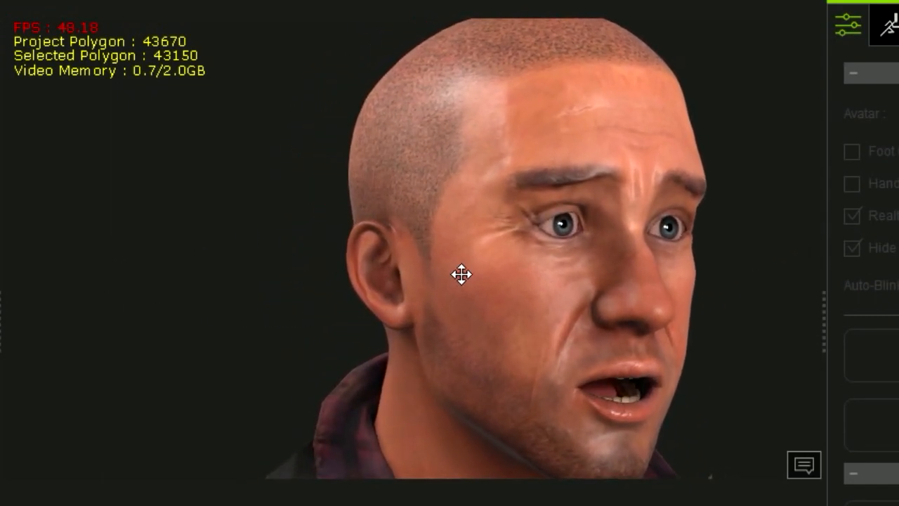
pyautogui.moveTo(460, 274); pyautogui.dragTo(360, 113)
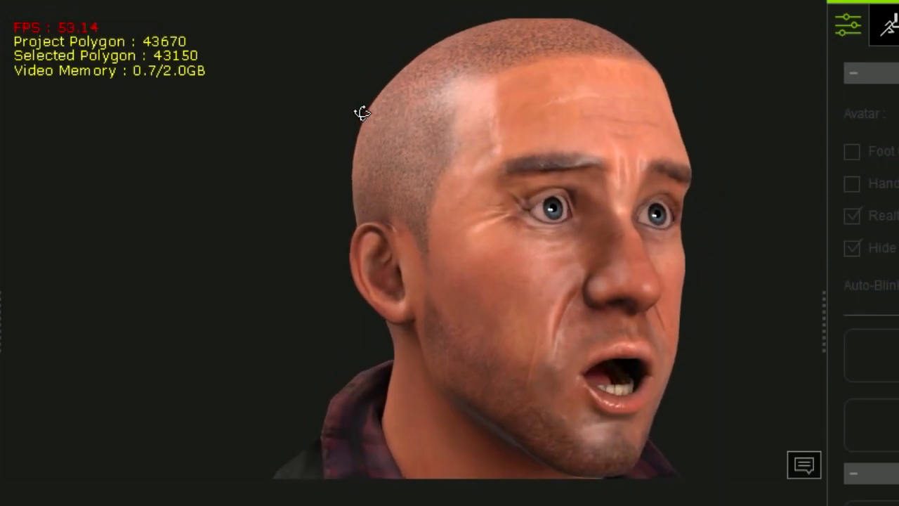
pyautogui.moveTo(358, 112); pyautogui.dragTo(174, 304)
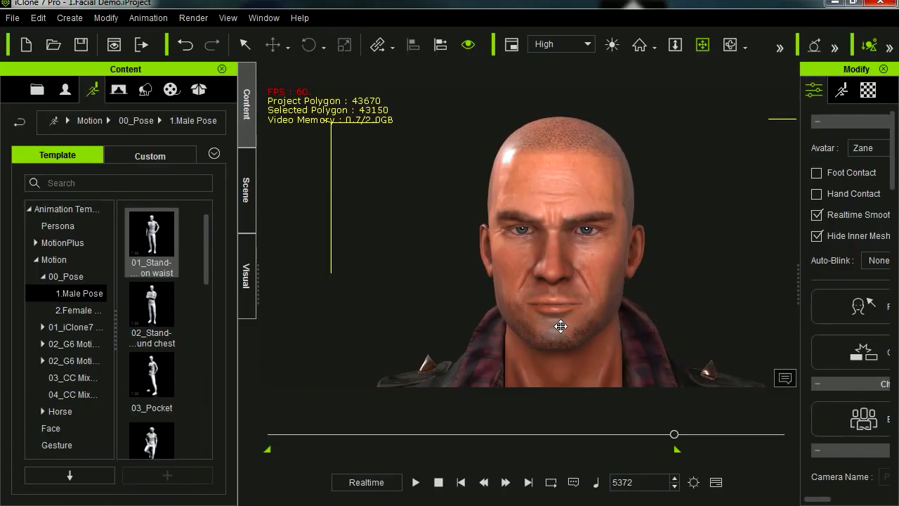
# Step: Start a new empty project and load the 1.Basic Female avatar template into the scene
pyautogui.moveTo(561, 326); pyautogui.dragTo(403, 334)
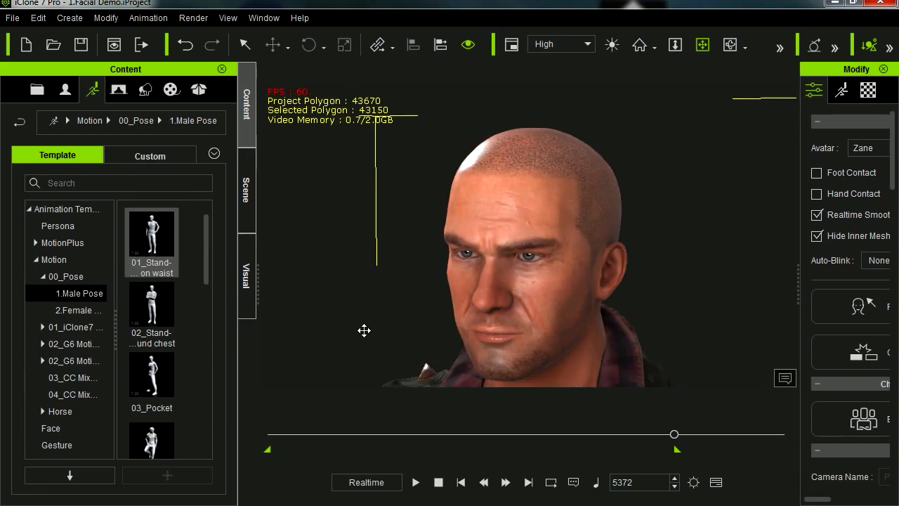
pyautogui.moveTo(12, 17)
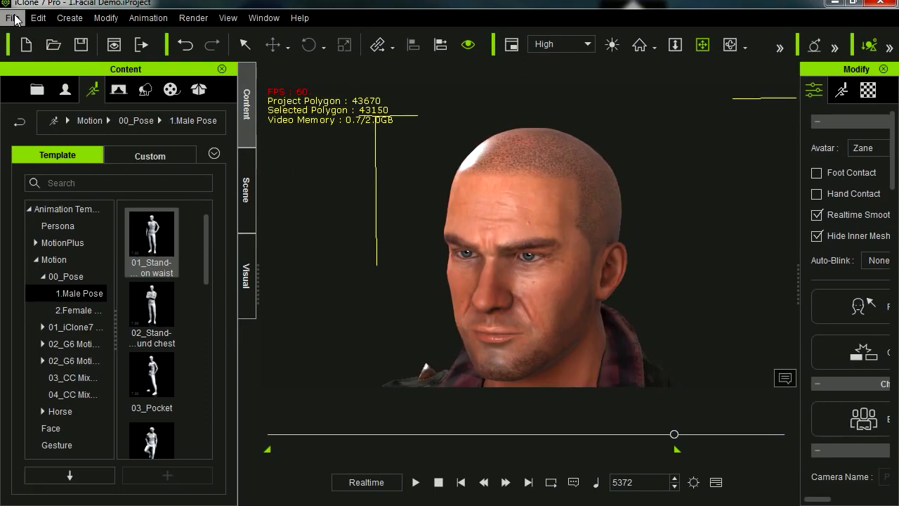
pyautogui.click(65, 90)
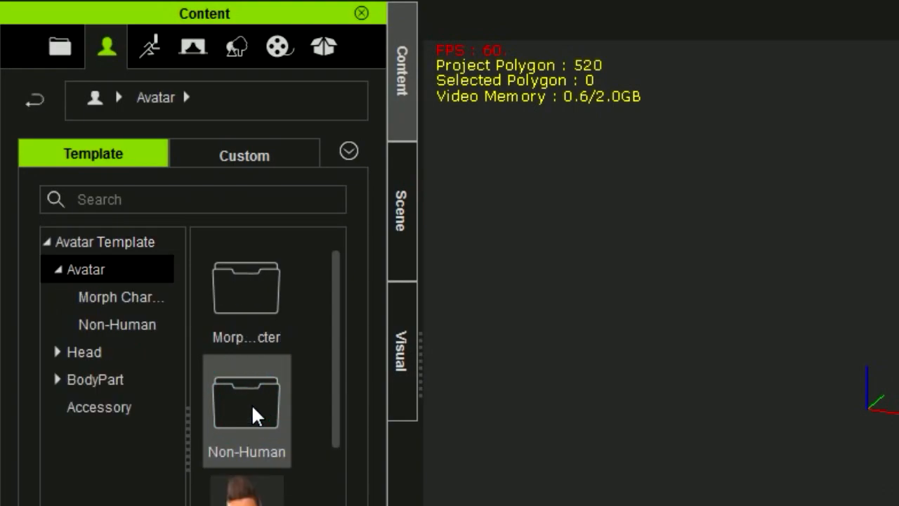
pyautogui.scroll(-3)
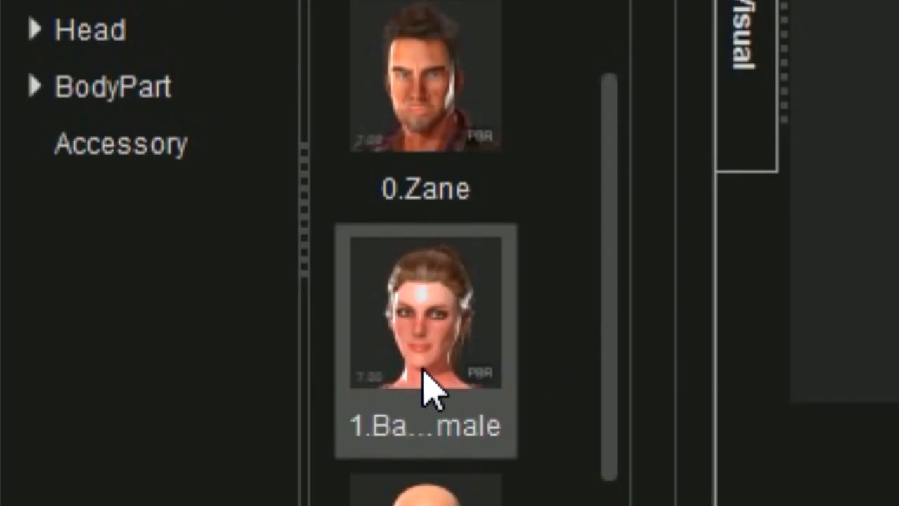
pyautogui.moveTo(436, 324)
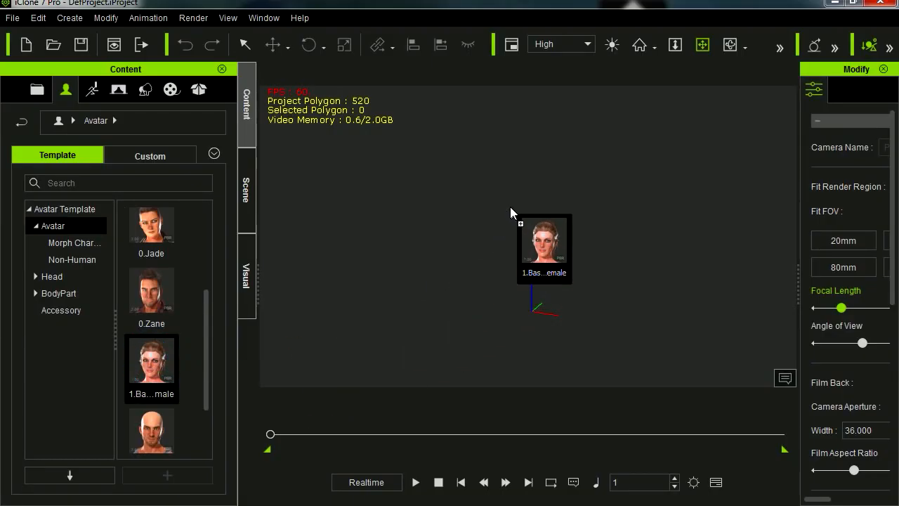
pyautogui.doubleClick(151, 361)
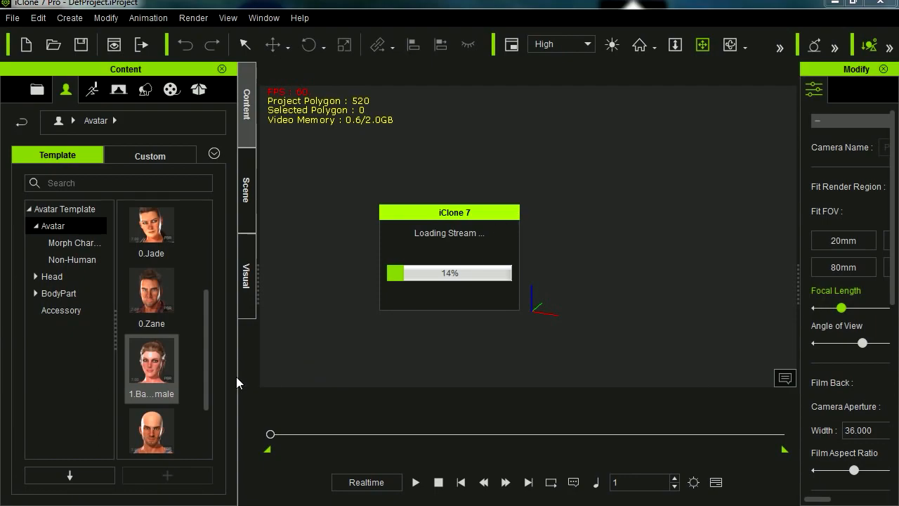
pyautogui.doubleClick(151, 361)
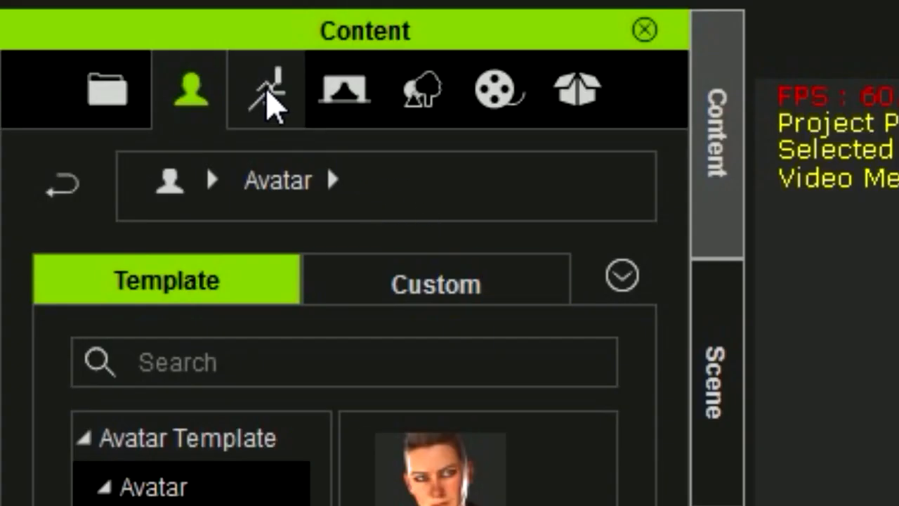
# Step: Apply Catwalk_start from 02_G6 Motion_Heidi > Move to the avatar and play it
pyautogui.click(265, 90)
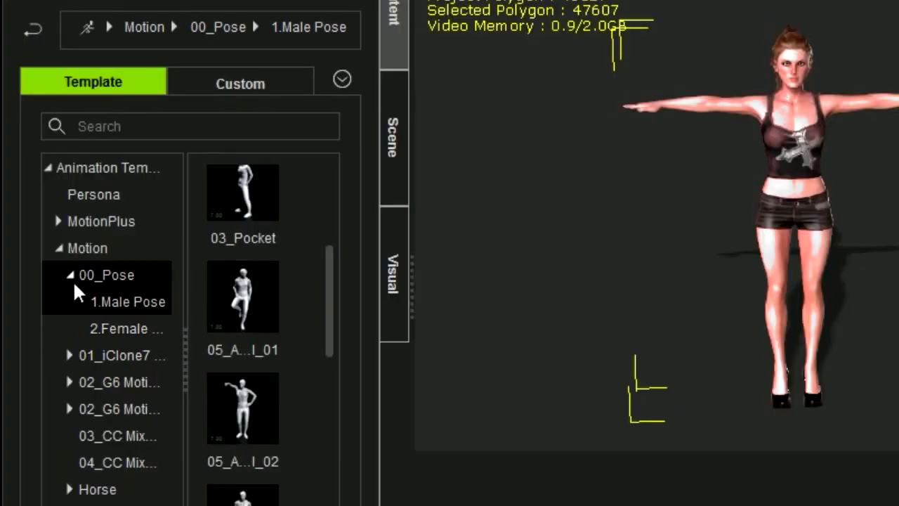
pyautogui.click(126, 329)
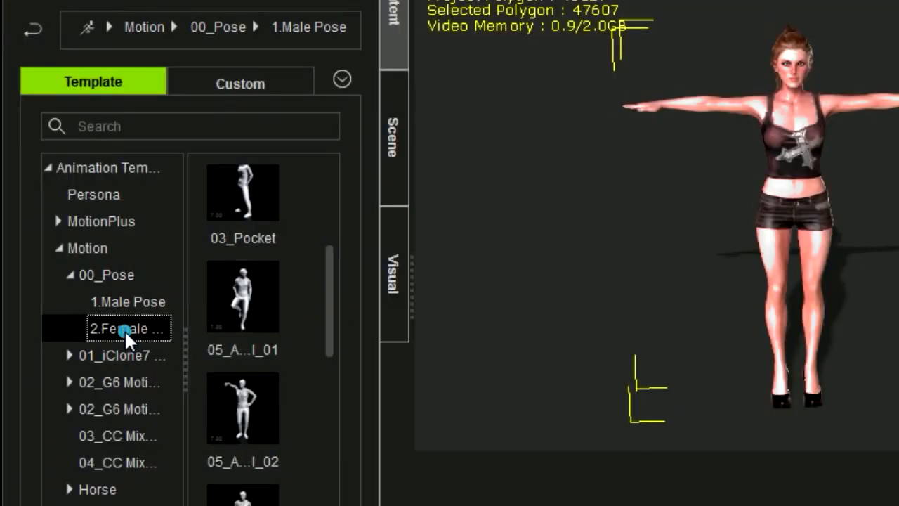
pyautogui.click(127, 328)
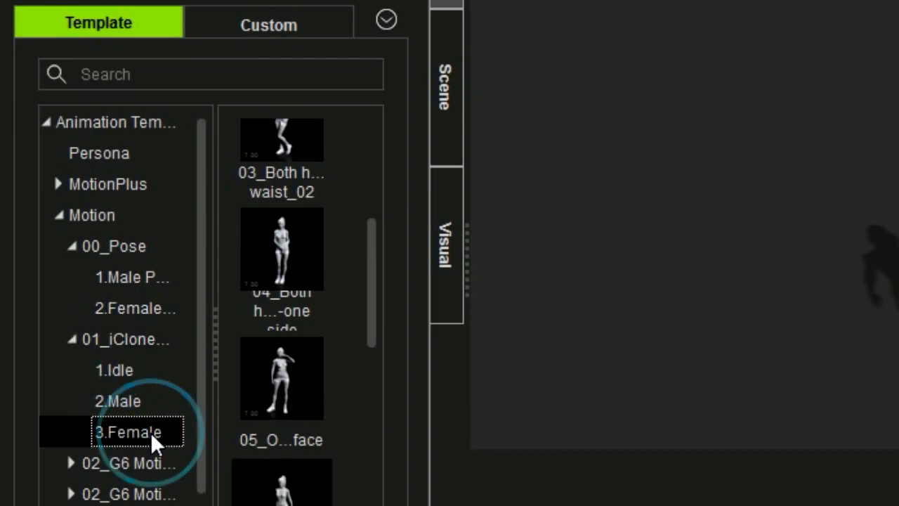
pyautogui.scroll(3)
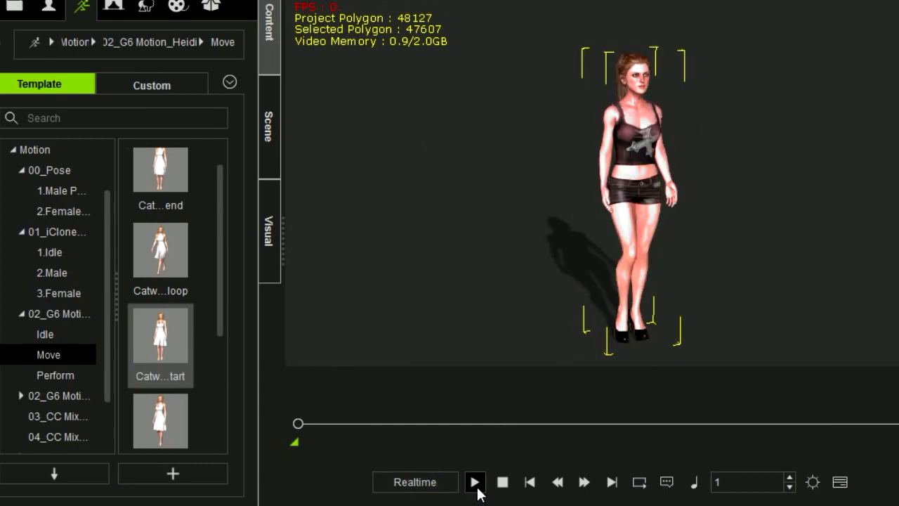
pyautogui.click(475, 482)
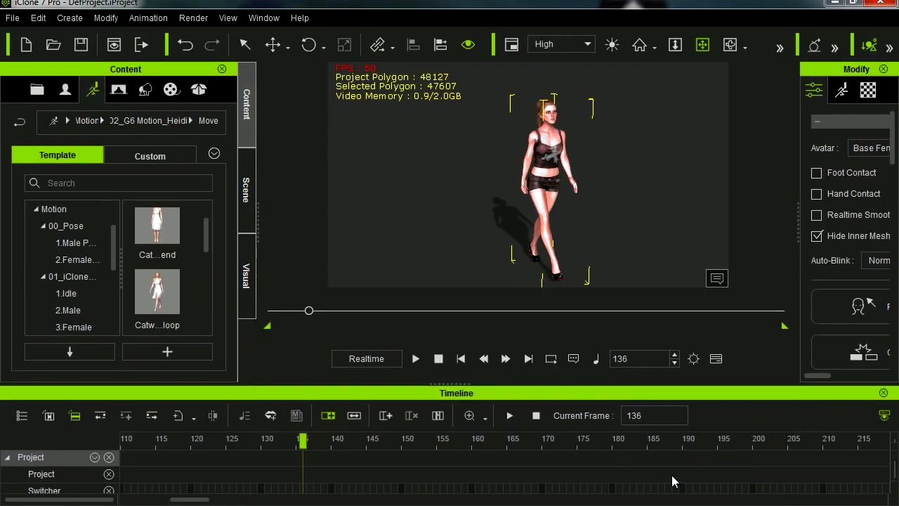
pyautogui.moveTo(337, 400)
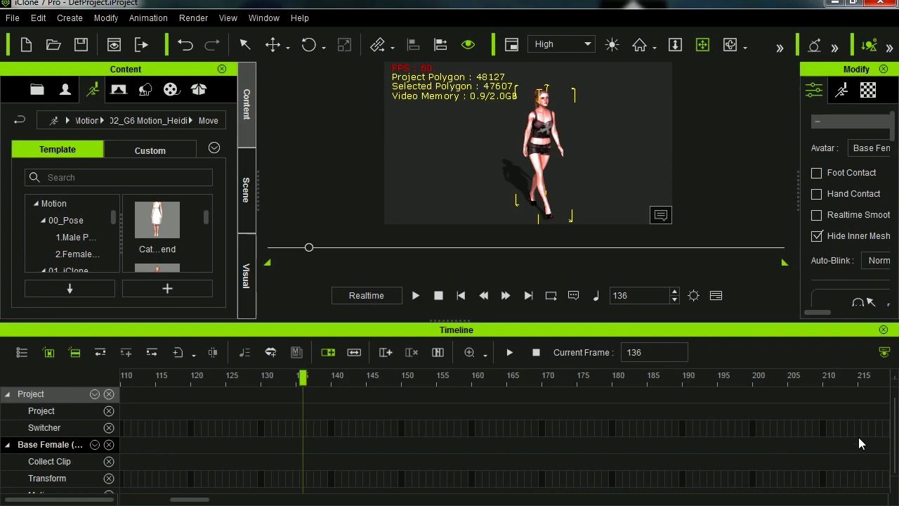
# Step: Add the Catwalk loop clip after Catwalk_start and preview the walk
pyautogui.scroll(-3)
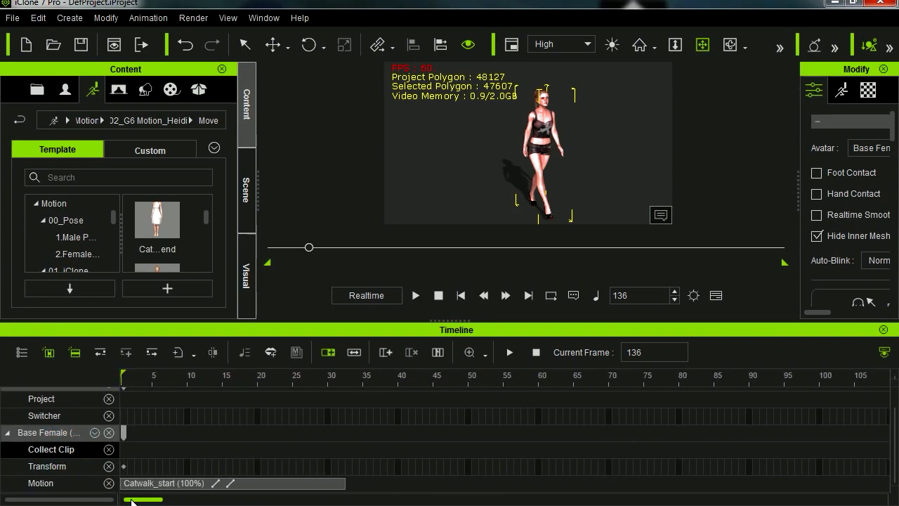
pyautogui.click(349, 376)
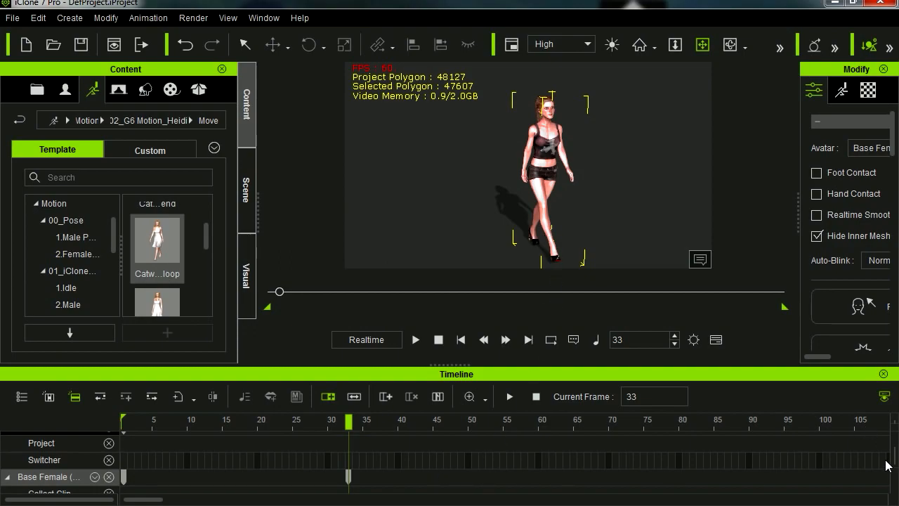
pyautogui.scroll(-3)
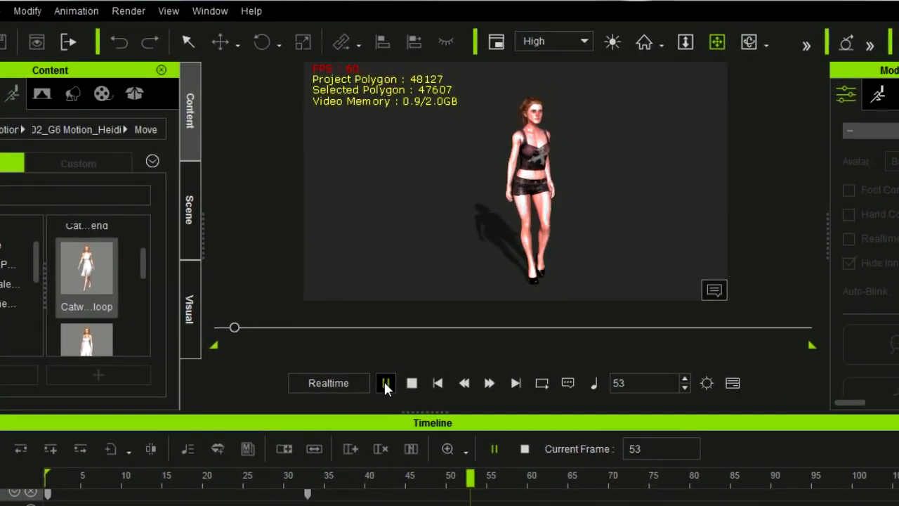
pyautogui.click(385, 383)
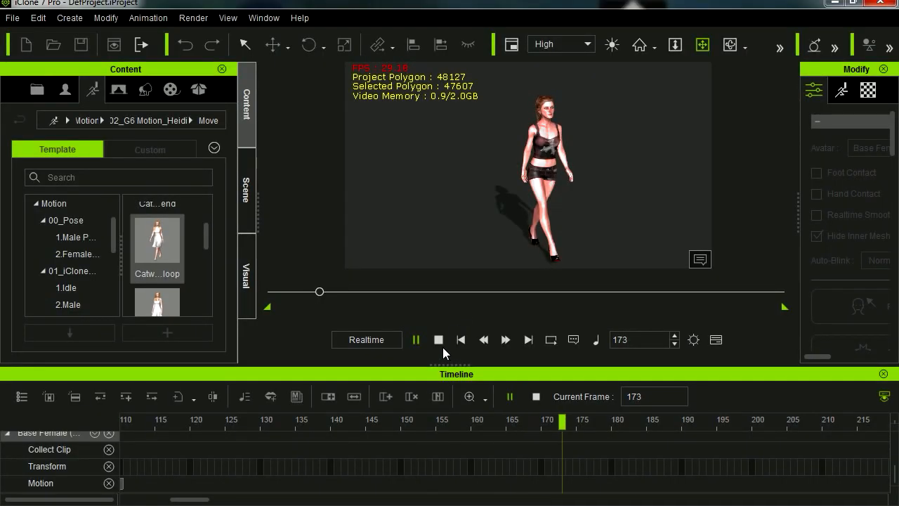
pyautogui.click(439, 340)
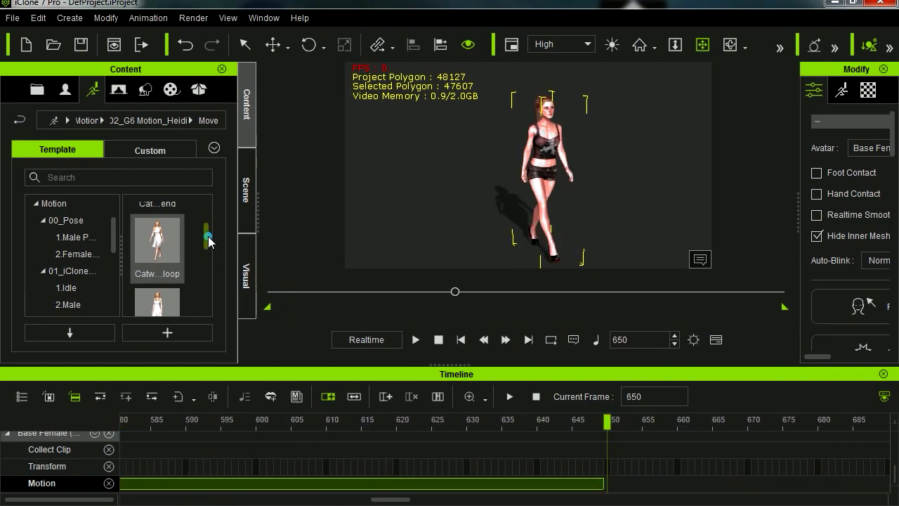
# Step: Place Walk relaxed_end after the catwalk loop, rewind to frame 1 and play
pyautogui.scroll(-3)
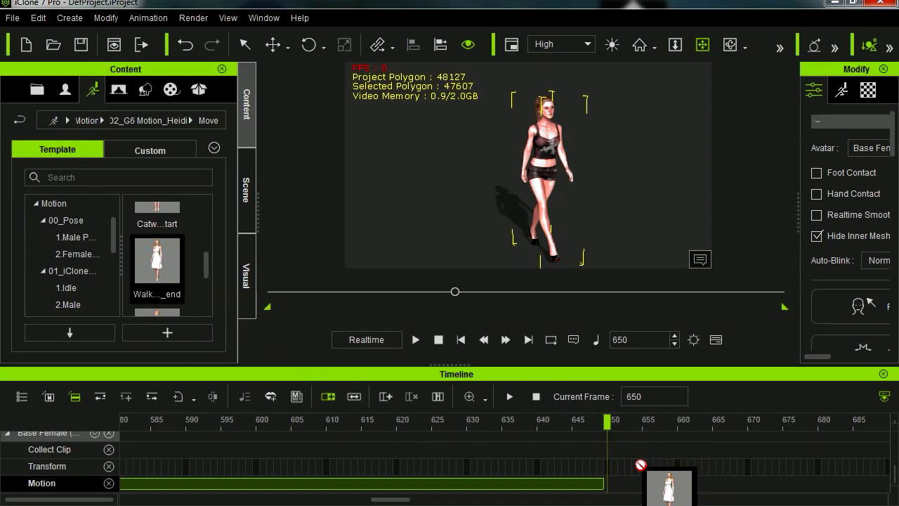
pyautogui.doubleClick(157, 258)
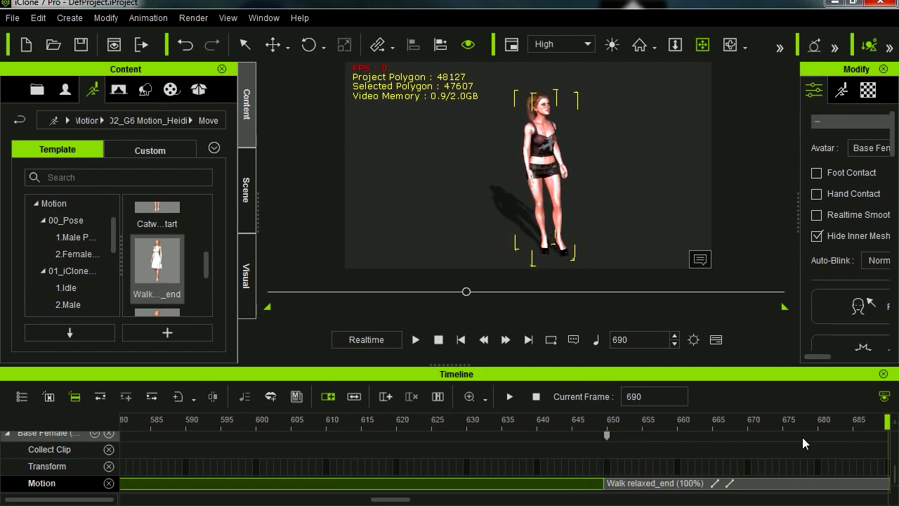
pyautogui.moveTo(466, 291); pyautogui.dragTo(452, 291)
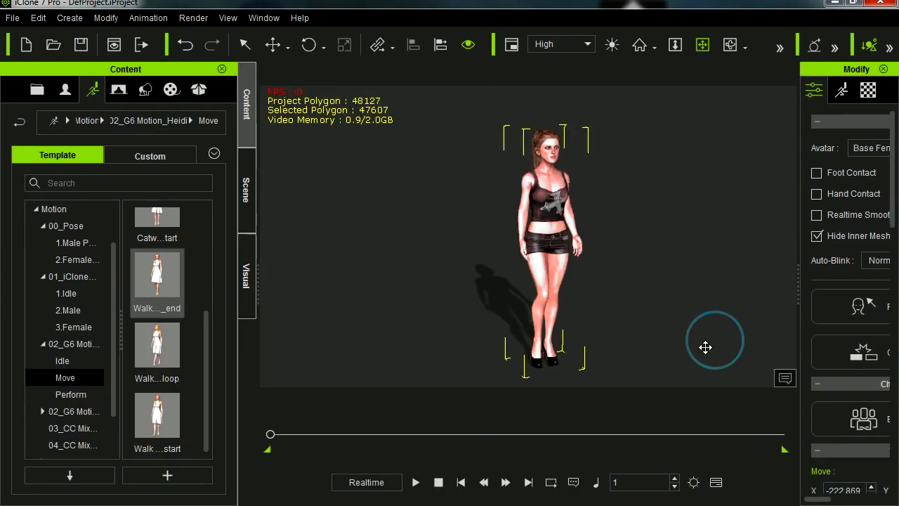
pyautogui.click(415, 482)
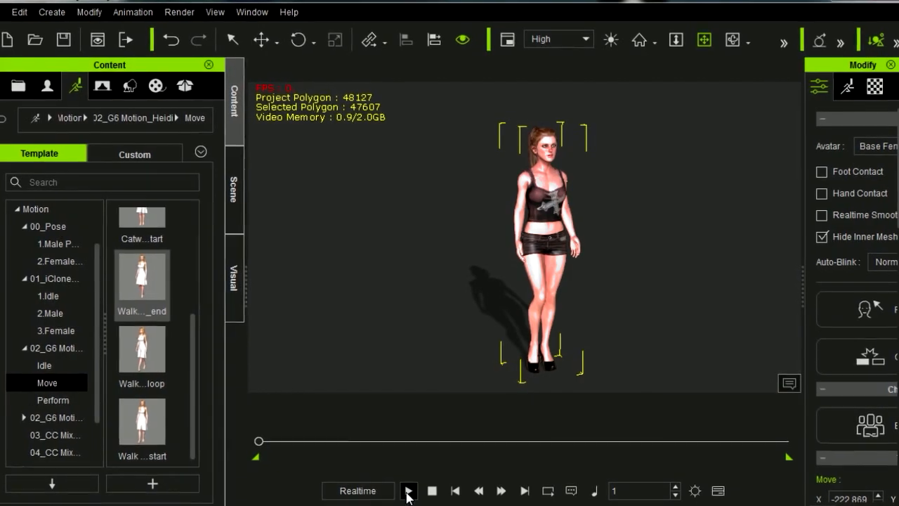
pyautogui.click(409, 491)
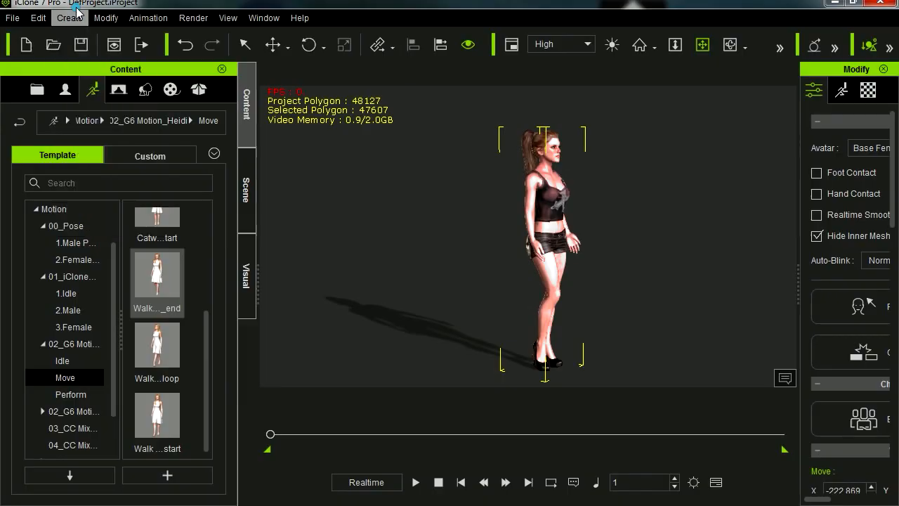
# Step: Add a new camera framing the avatar's face, then scrub back from frame 811 to 1
pyautogui.click(69, 18)
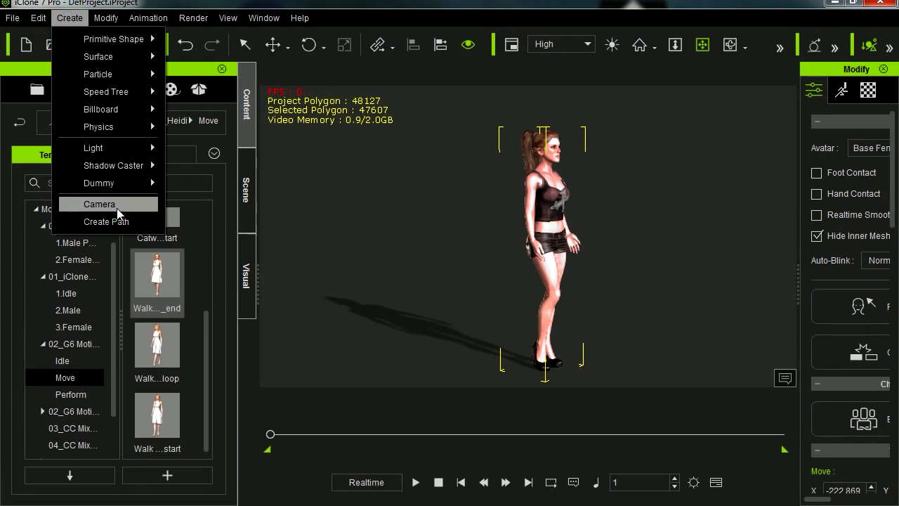
pyautogui.click(99, 204)
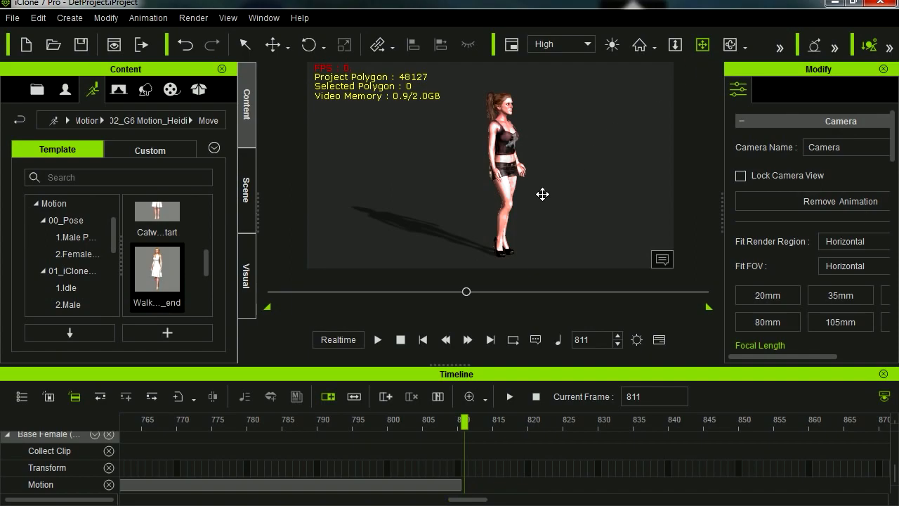
pyautogui.moveTo(841, 121)
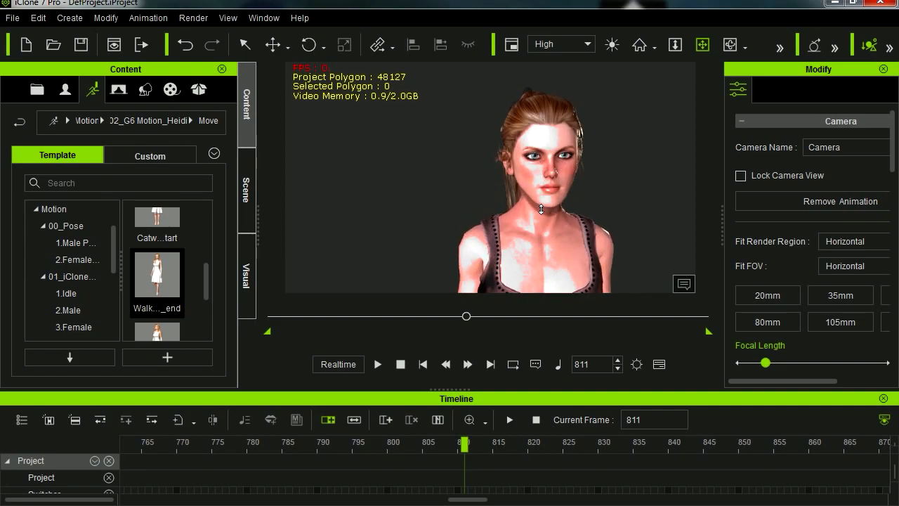
pyautogui.click(730, 44)
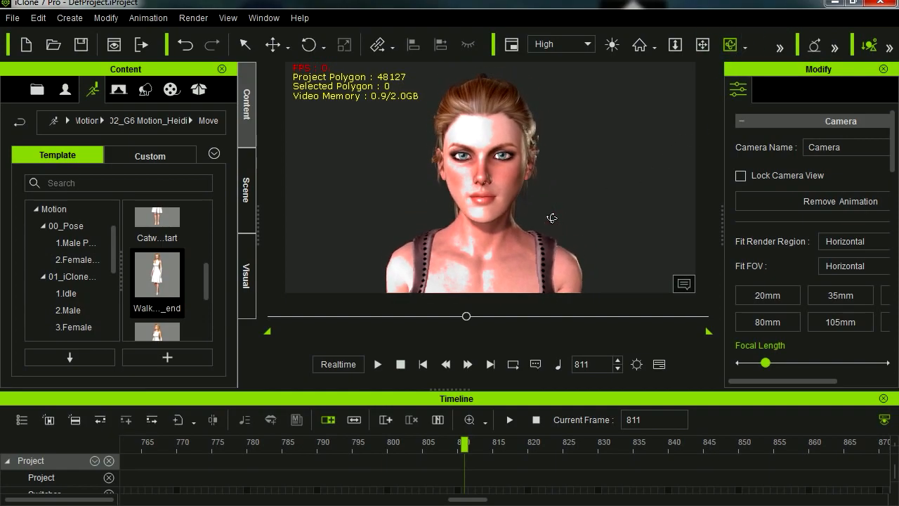
pyautogui.moveTo(475, 326)
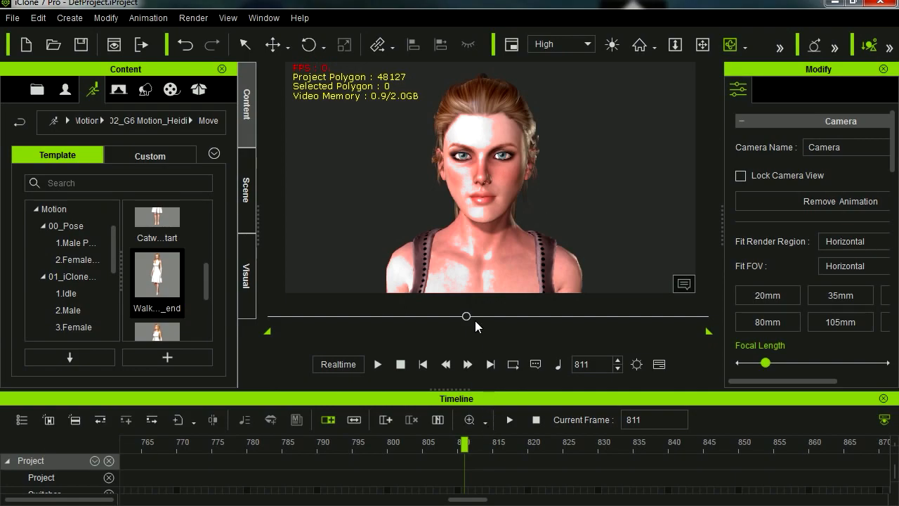
pyautogui.moveTo(466, 315); pyautogui.dragTo(442, 316)
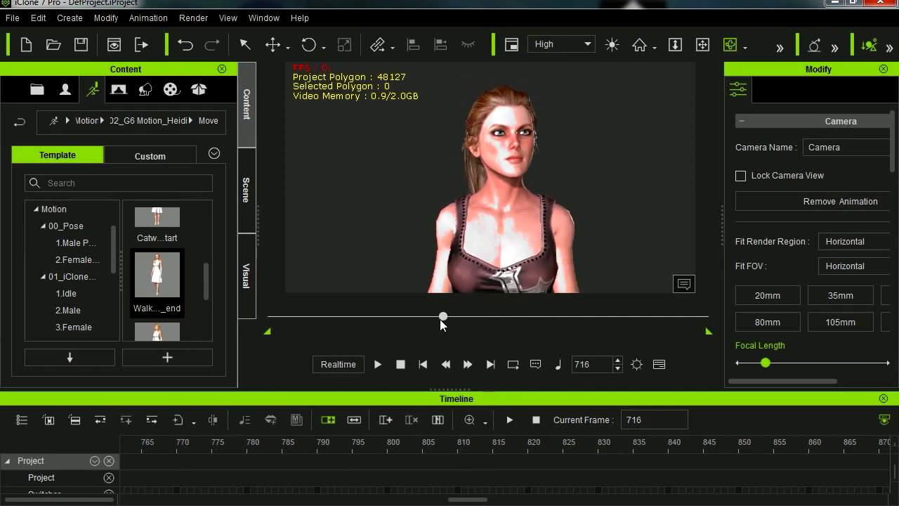
pyautogui.moveTo(443, 315); pyautogui.dragTo(307, 316)
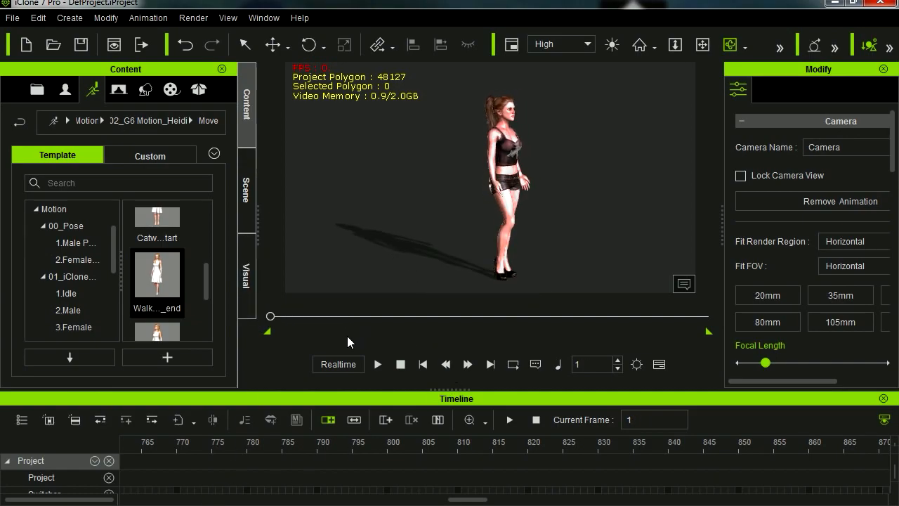
# Step: Reframe the view on the full-length avatar and scrub from frame 1 toward 899
pyautogui.moveTo(456, 391); pyautogui.dragTo(456, 359)
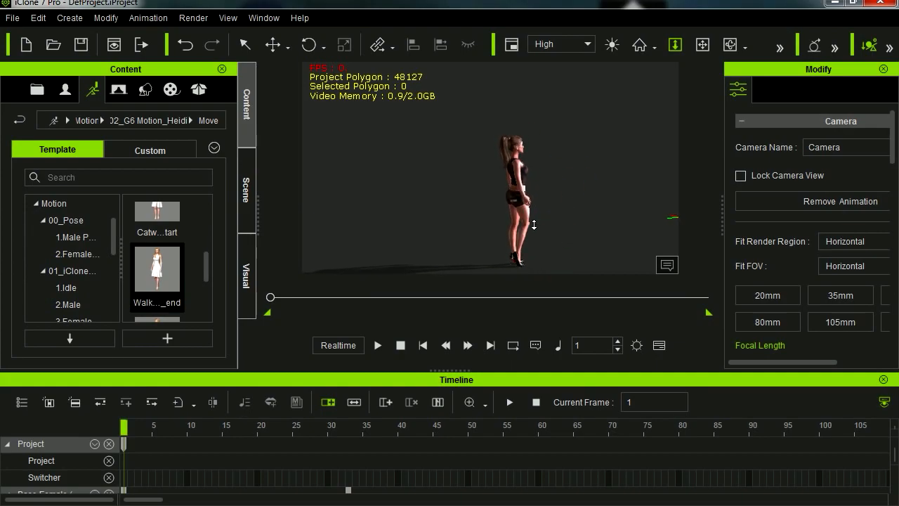
pyautogui.moveTo(534, 225); pyautogui.dragTo(610, 210)
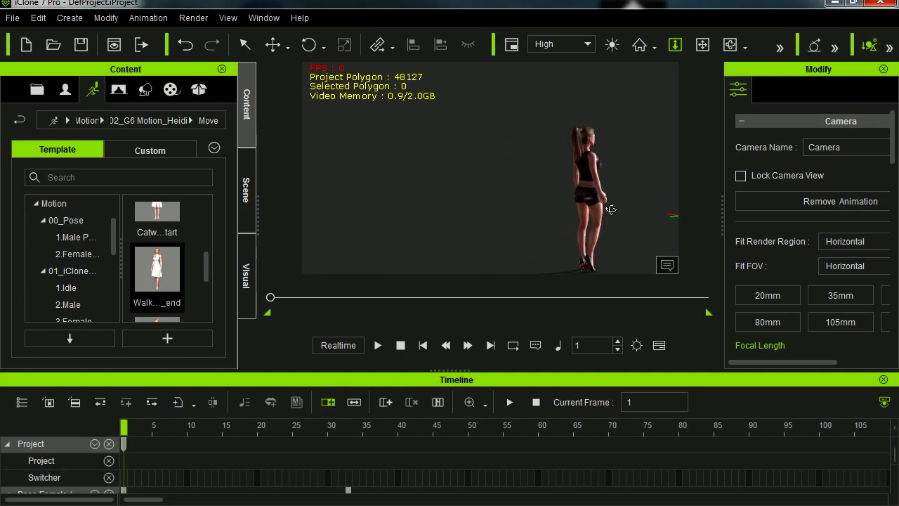
pyautogui.moveTo(611, 209); pyautogui.dragTo(578, 162)
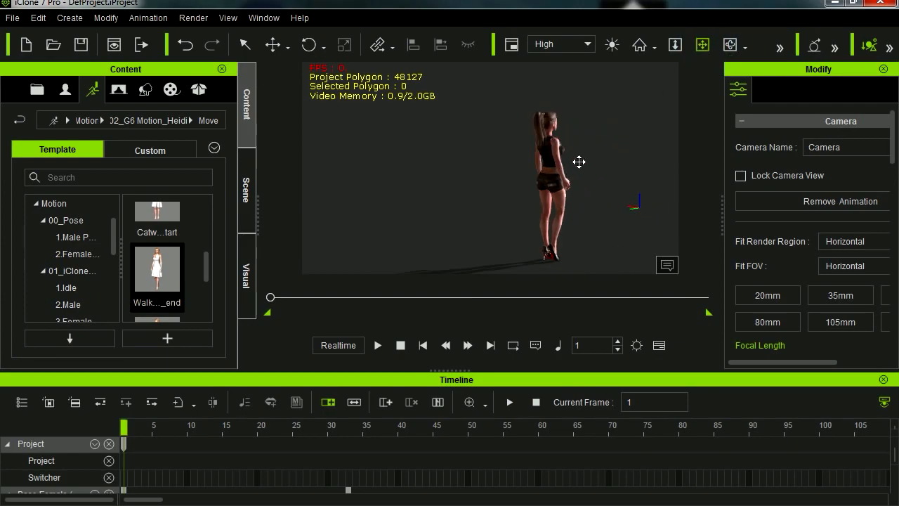
pyautogui.moveTo(578, 162); pyautogui.dragTo(542, 181)
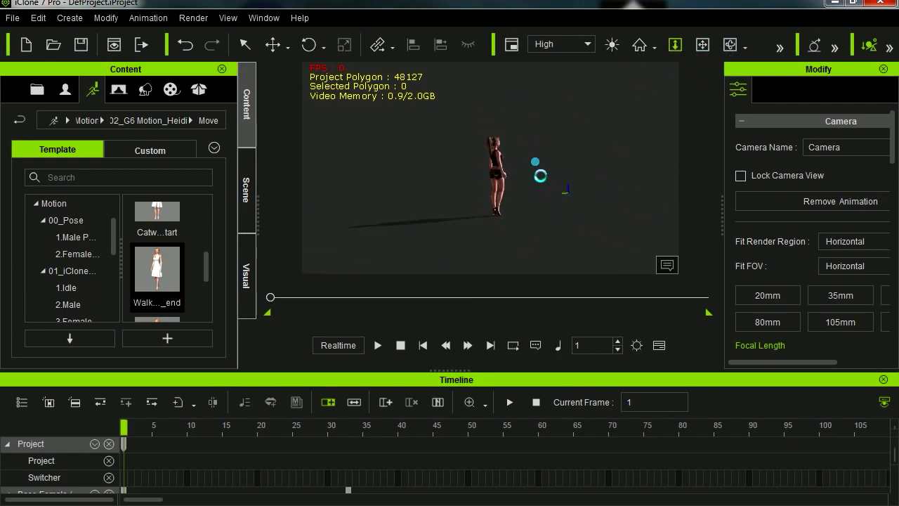
pyautogui.click(701, 45)
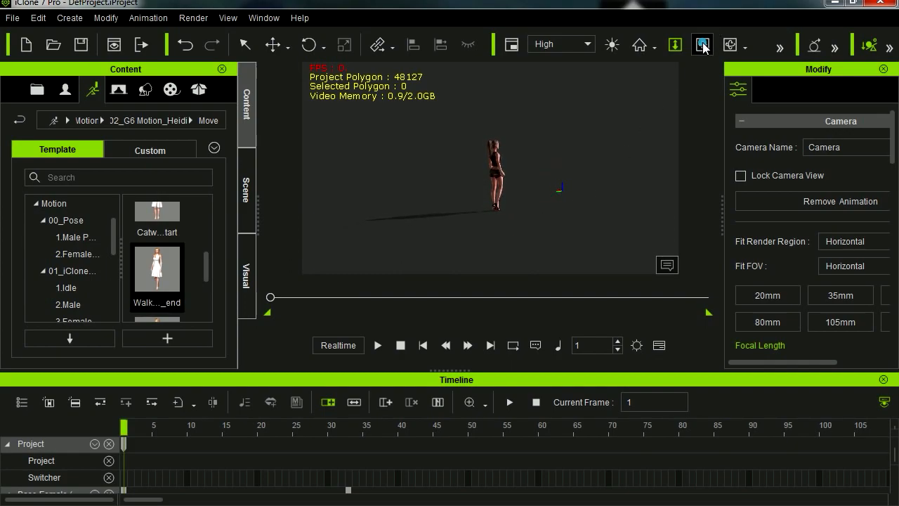
pyautogui.click(703, 44)
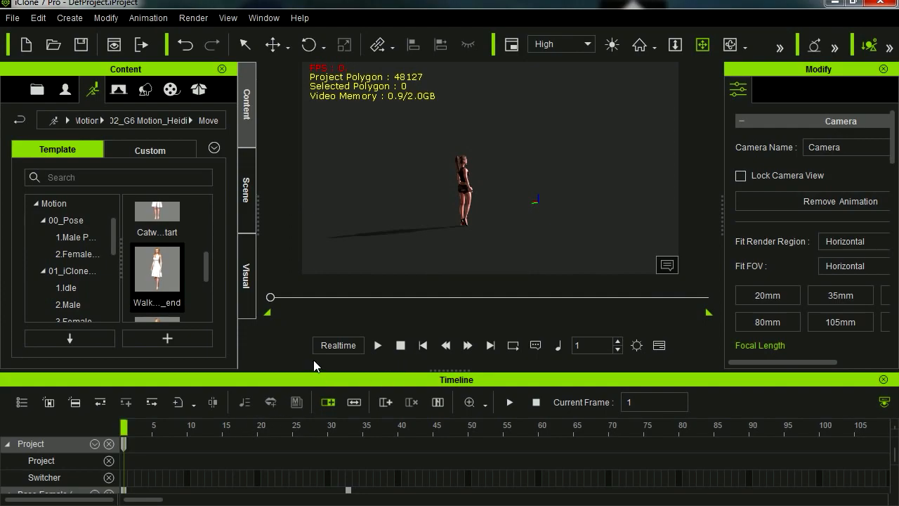
pyautogui.click(377, 345)
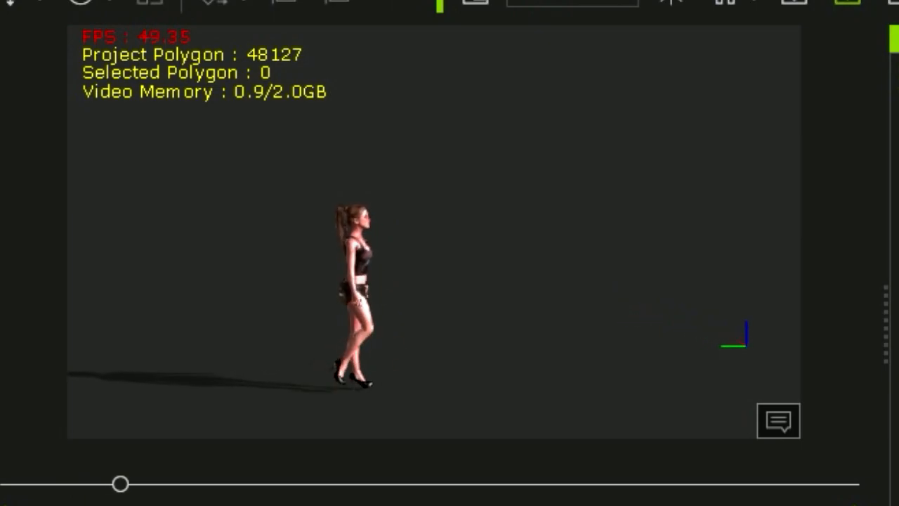
pyautogui.moveTo(119, 483); pyautogui.dragTo(175, 483)
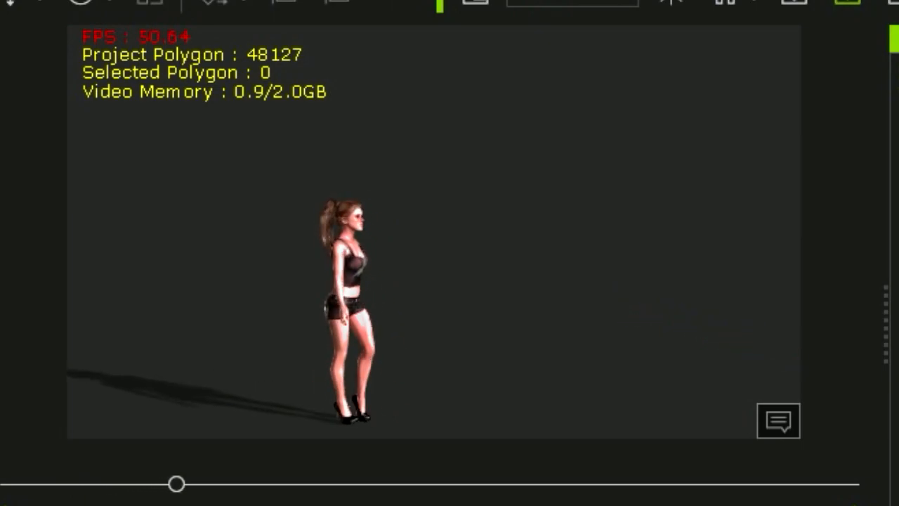
pyautogui.moveTo(175, 483); pyautogui.dragTo(232, 483)
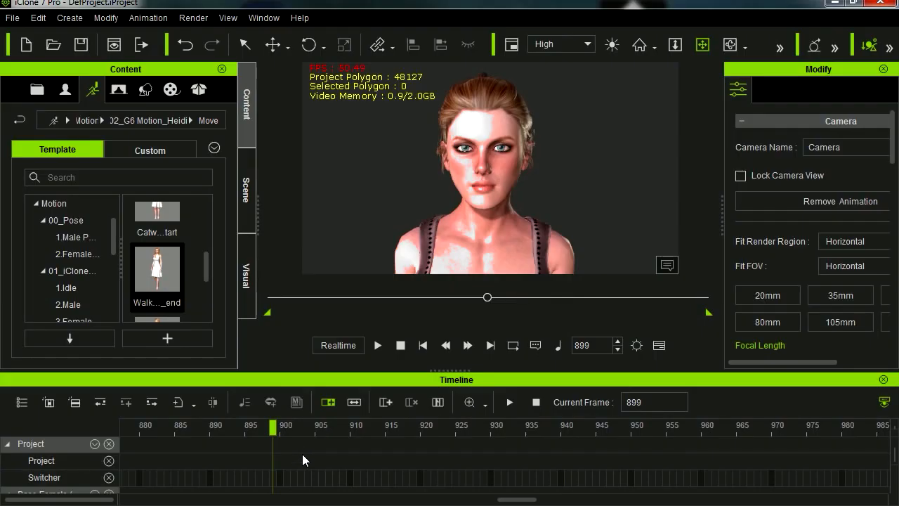
# Step: Set the Render Video MP4 export range to frames 1–900 and export
pyautogui.click(193, 17)
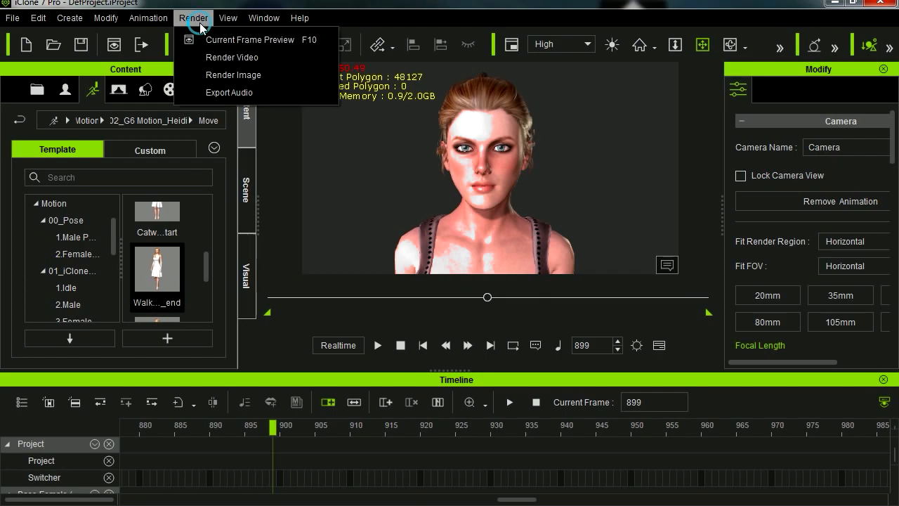
pyautogui.click(232, 57)
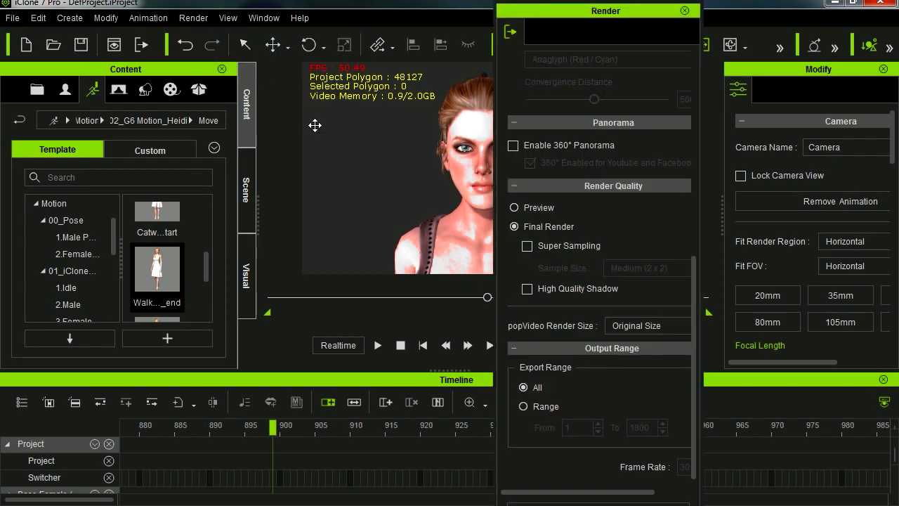
pyautogui.moveTo(314, 472)
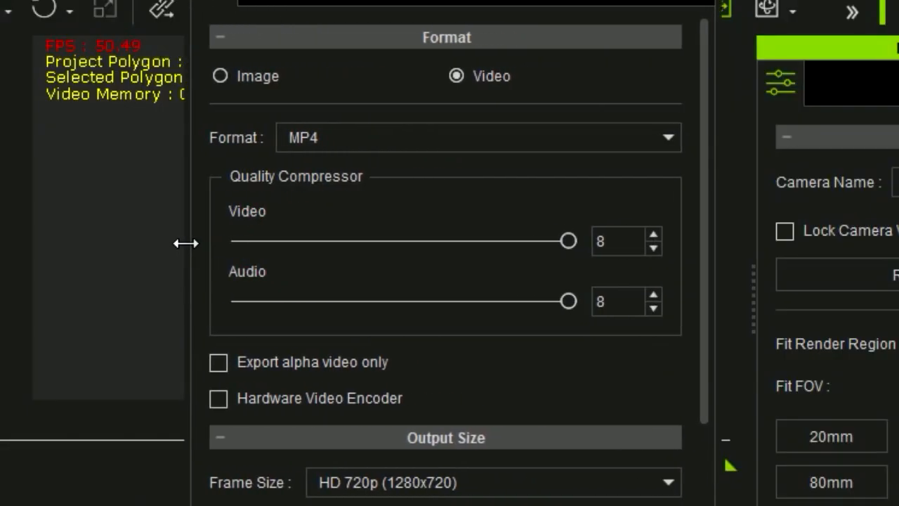
pyautogui.scroll(-3)
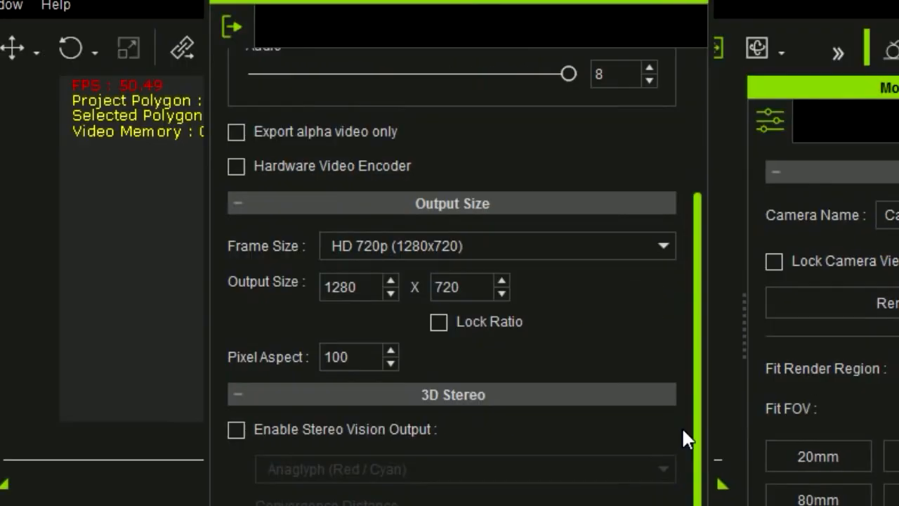
pyautogui.scroll(-3)
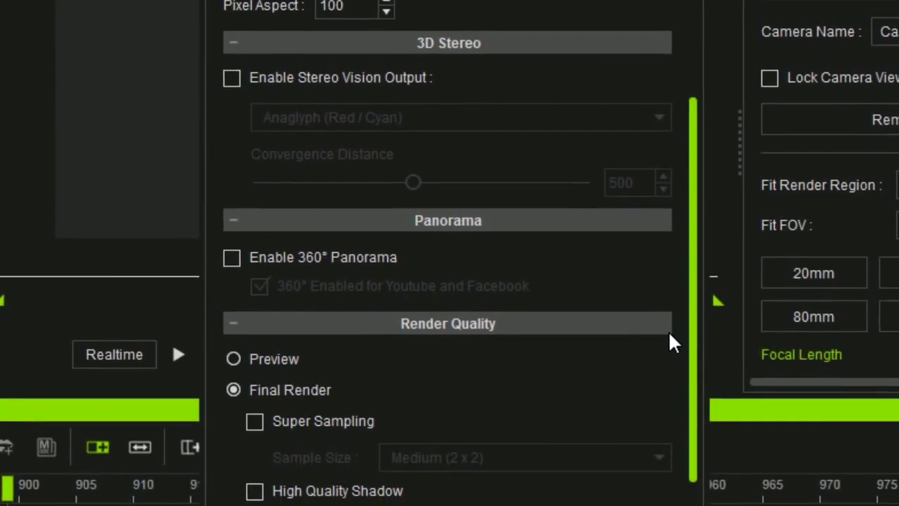
pyautogui.scroll(-3)
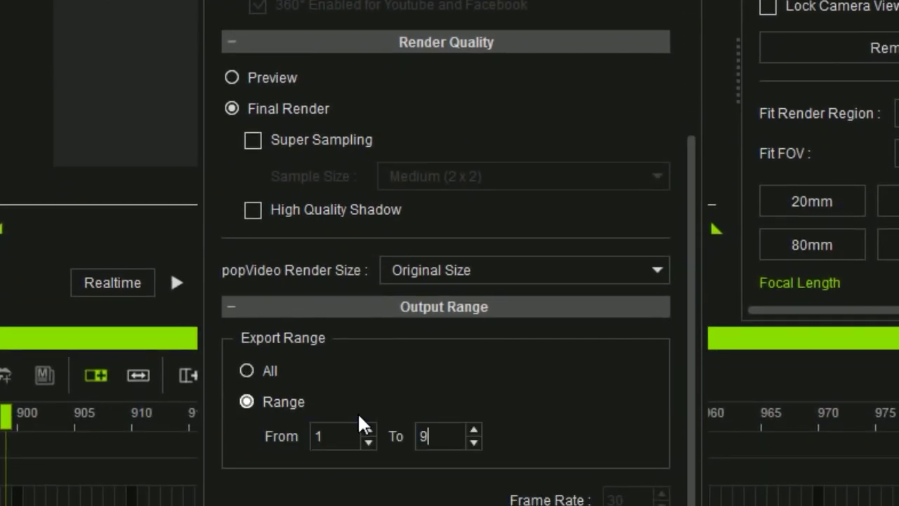
pyautogui.scroll(3)
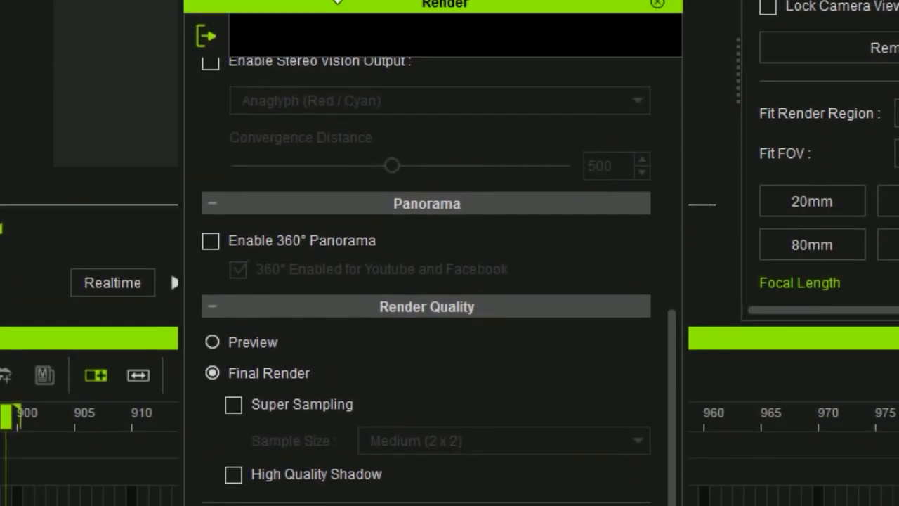
pyautogui.scroll(-3)
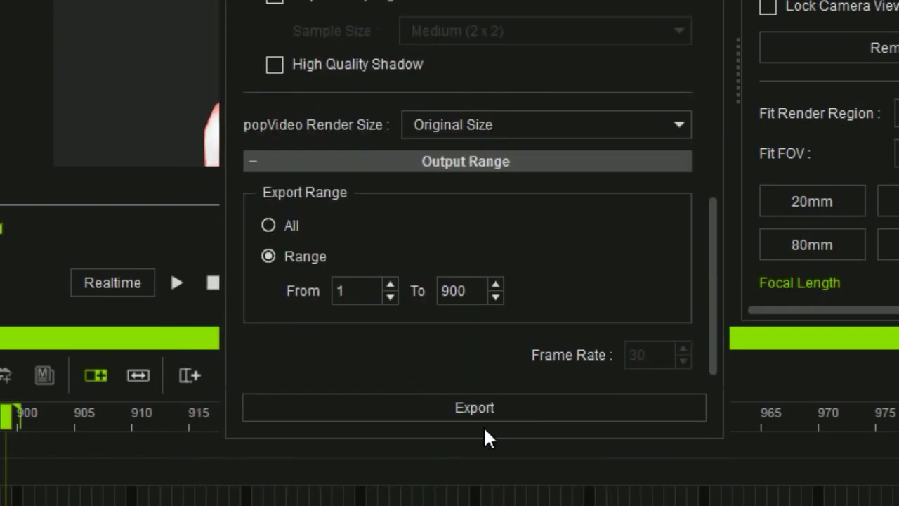
pyautogui.moveTo(474, 408)
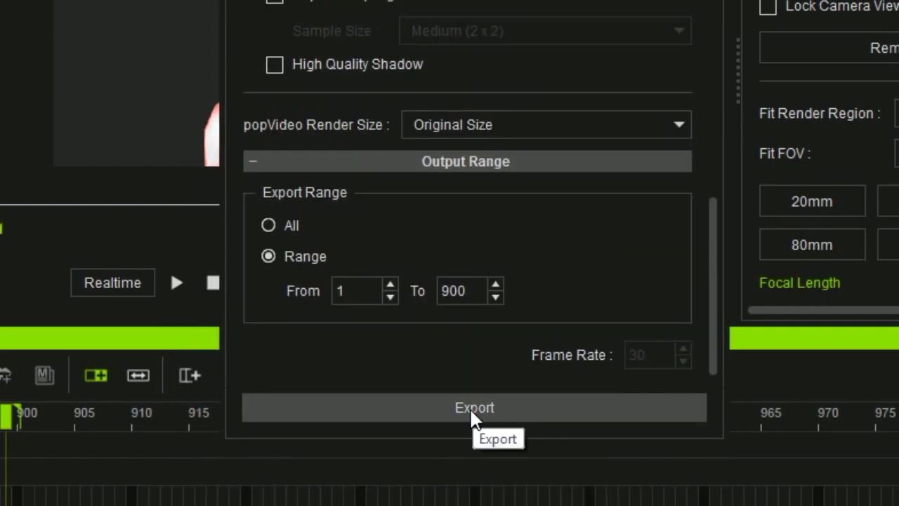
pyautogui.click(474, 408)
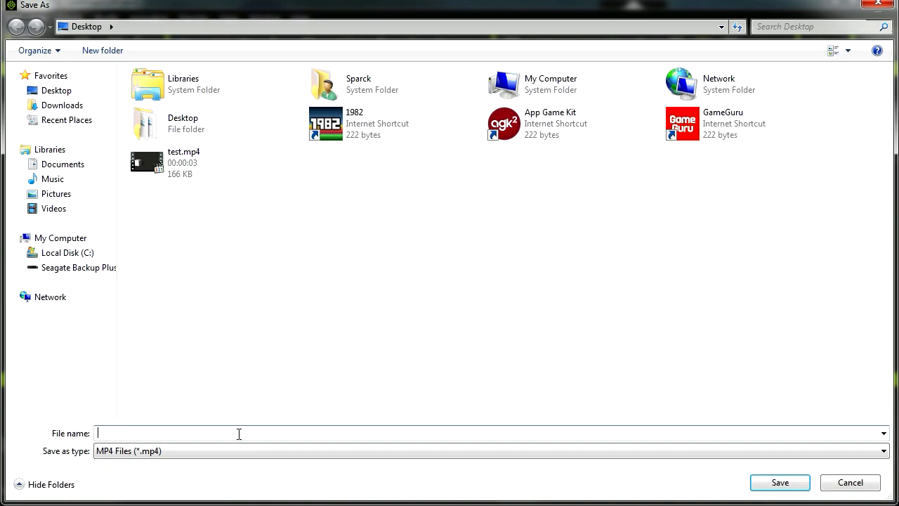
# Step: Clear the stray ':e' from the file name field and start naming the video
pyautogui.write(':e')
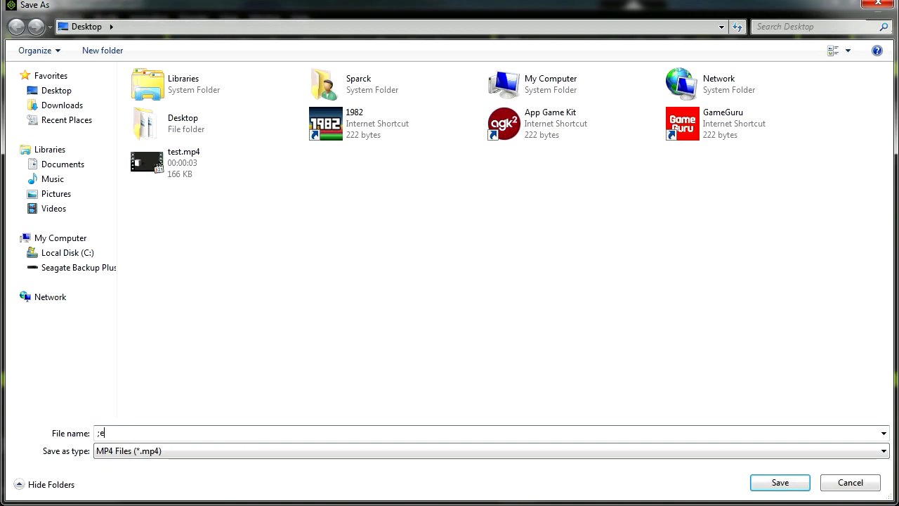
pyautogui.press('ctrl+a')
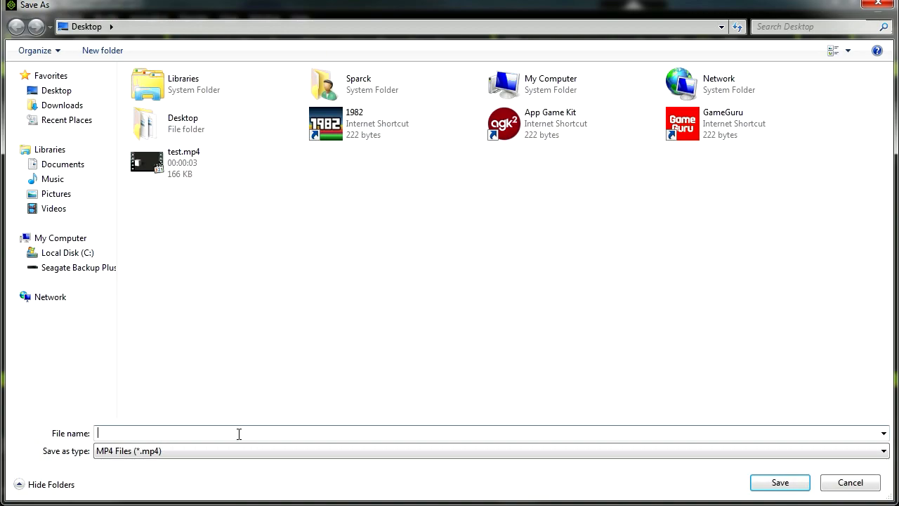
pyautogui.click(780, 482)
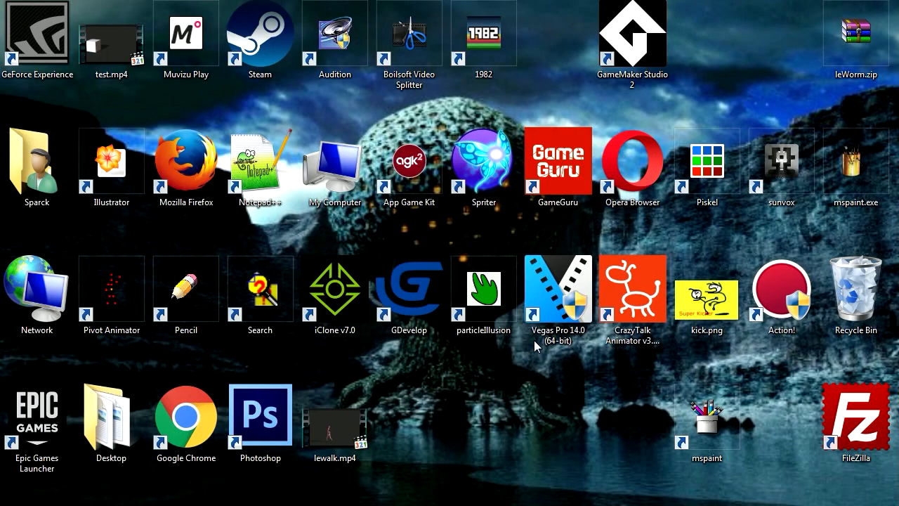
# Step: Play lewalk.mp4 from the desktop in the default media player
pyautogui.click(409, 161)
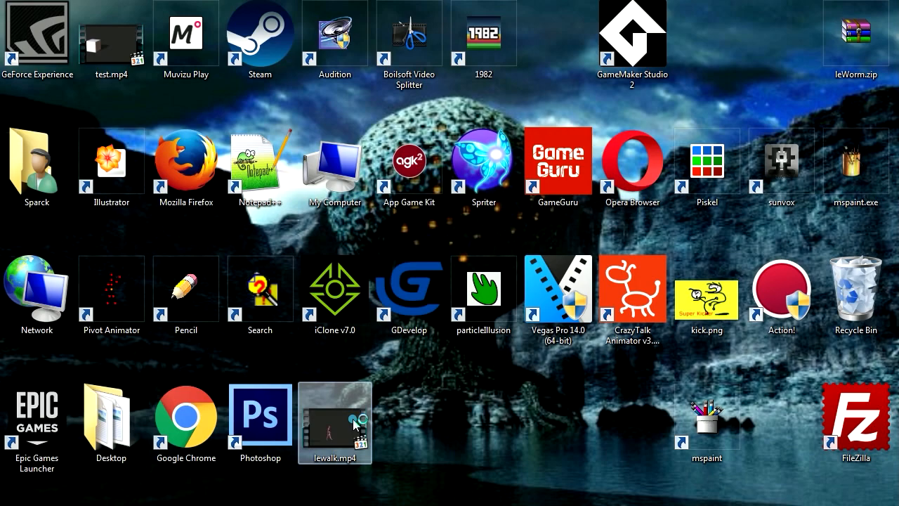
pyautogui.doubleClick(335, 421)
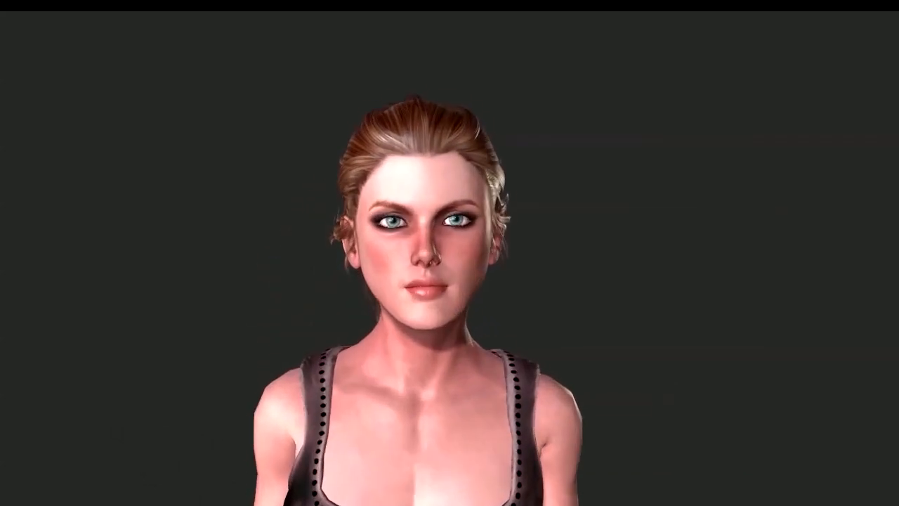